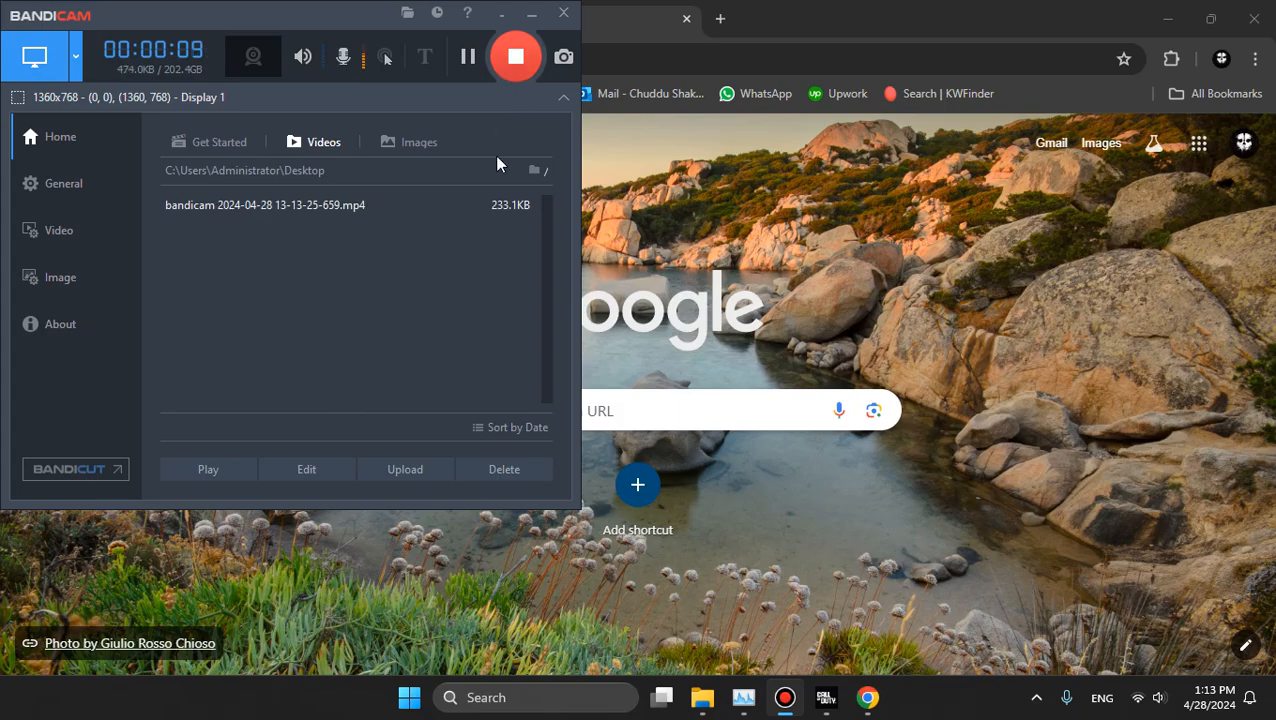
pyautogui.moveTo(540, 227)
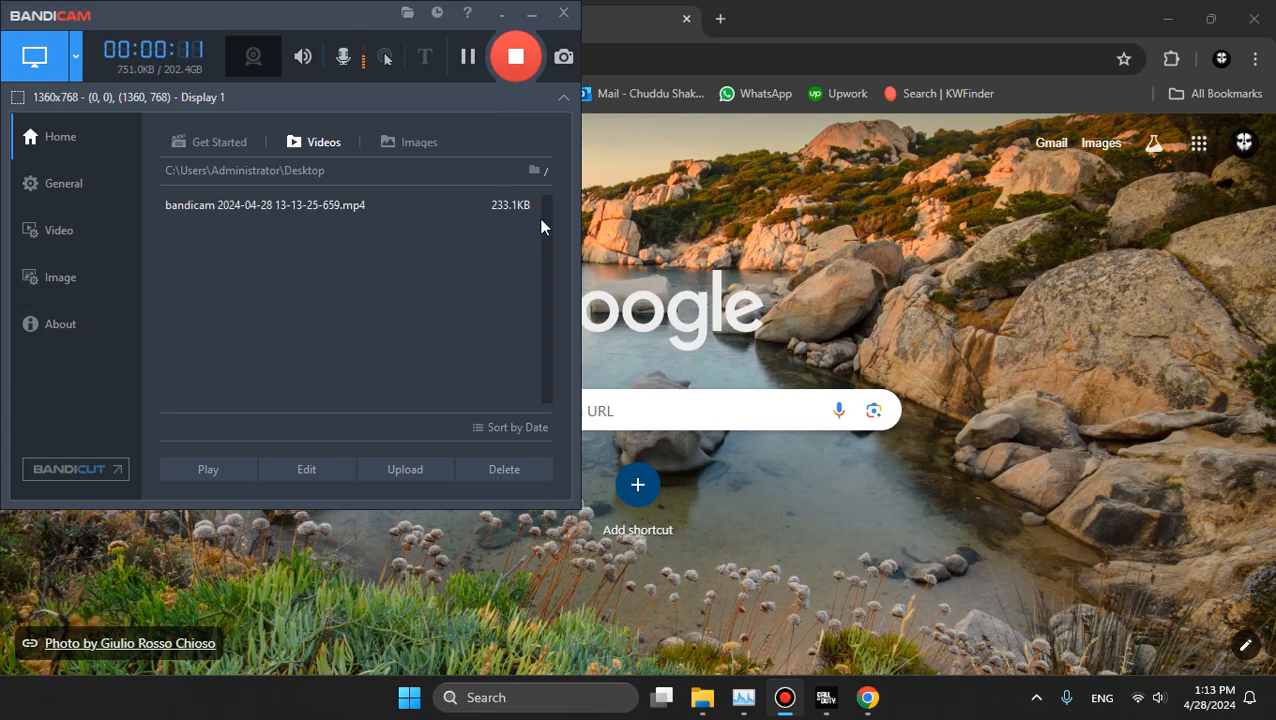
pyautogui.moveTo(505, 271)
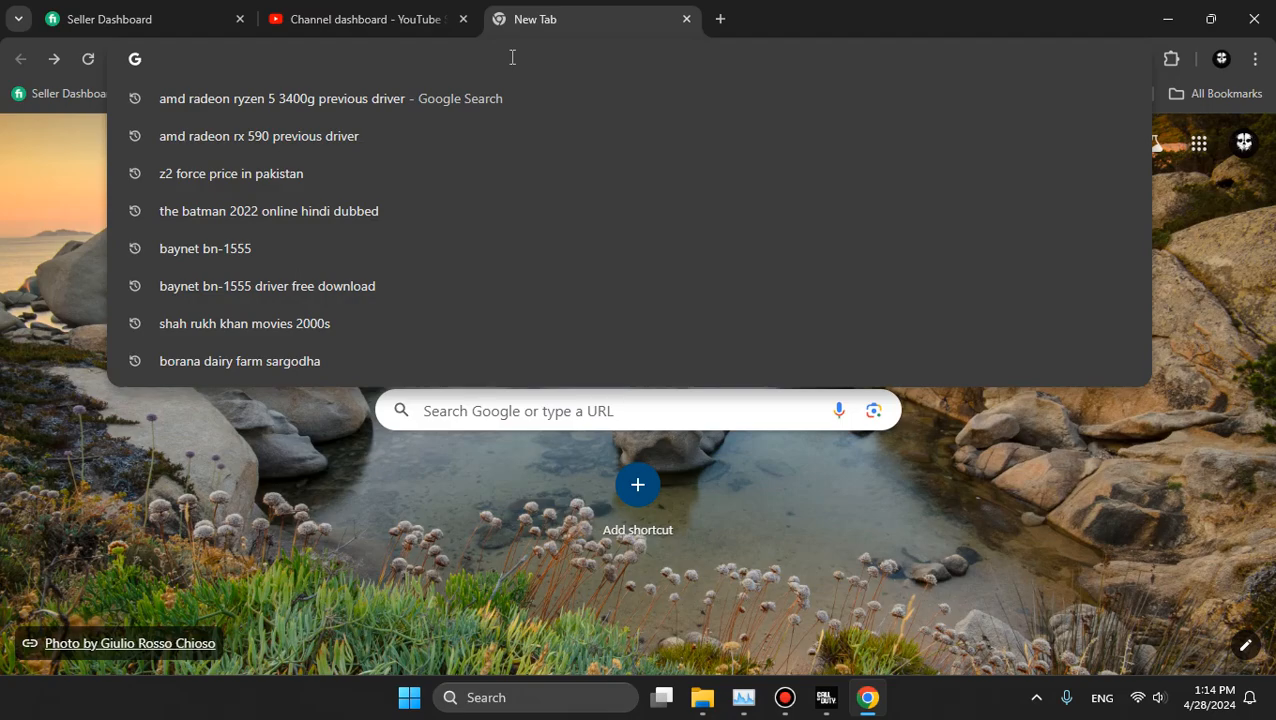
# Step: Search Google for 'amd radeon rx 590 previous driver'
pyautogui.write('amd')
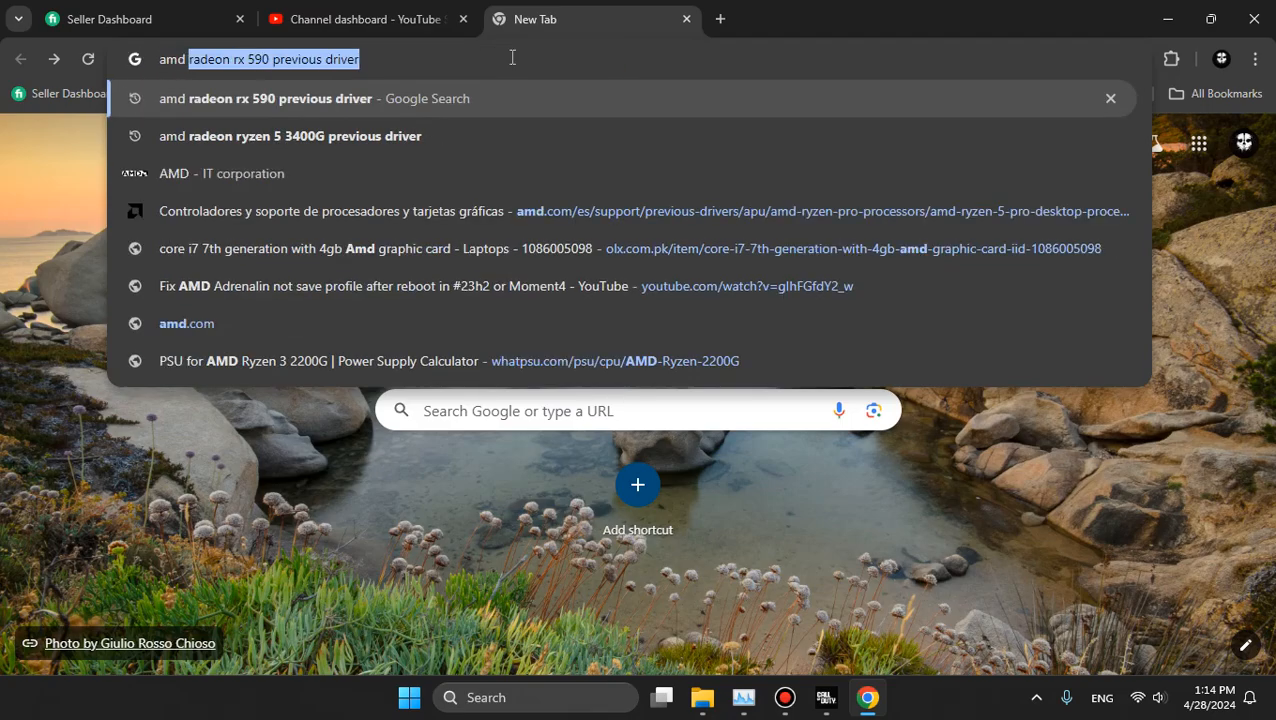
pyautogui.write('radeon rx')
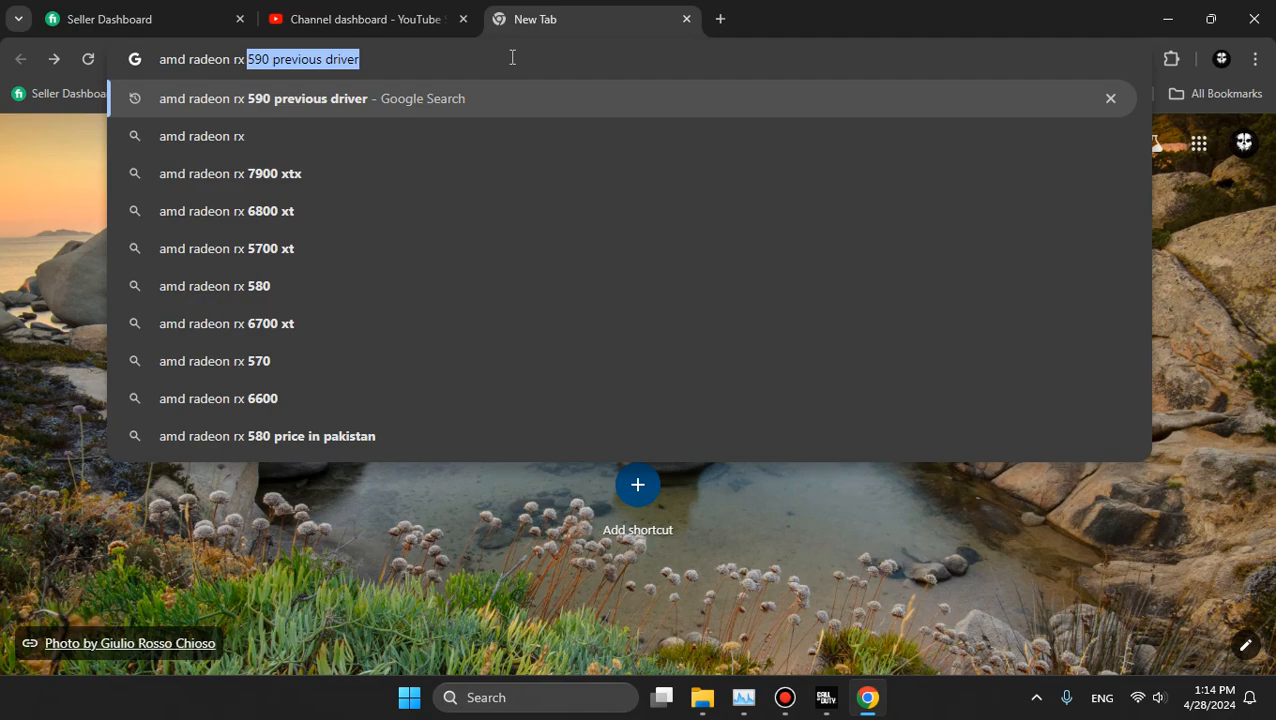
pyautogui.write('590')
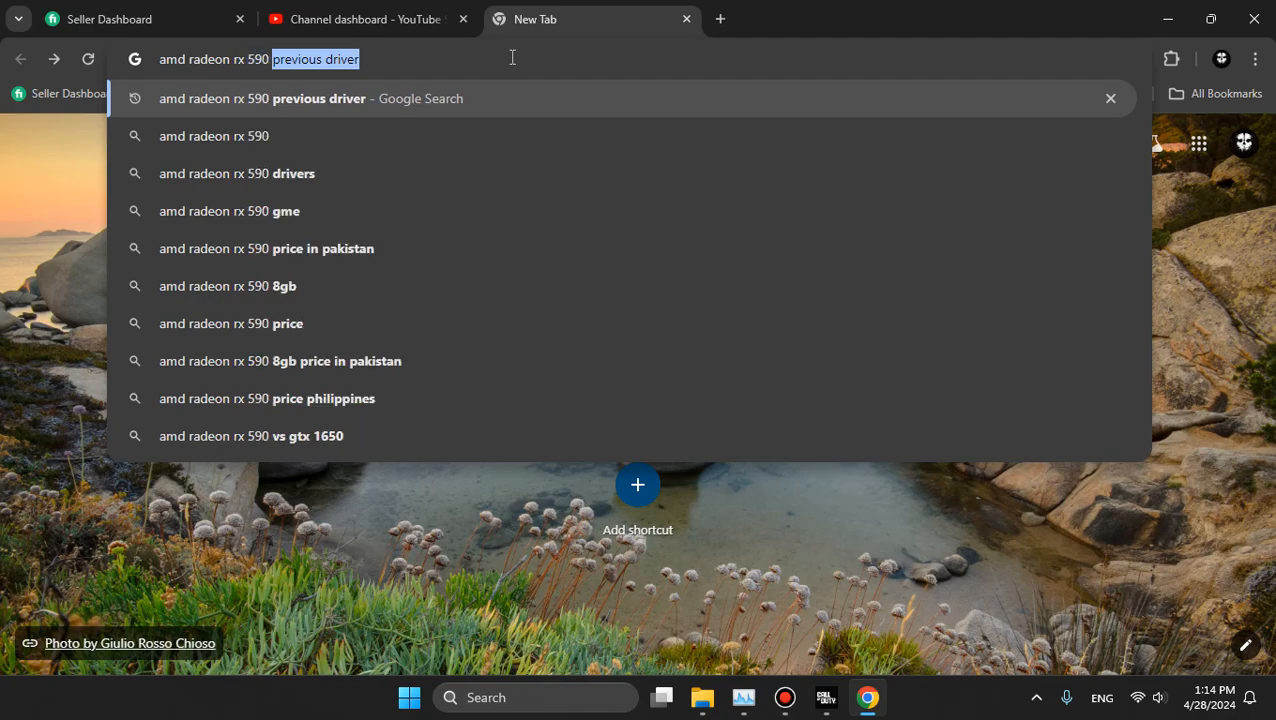
pyautogui.write('river')
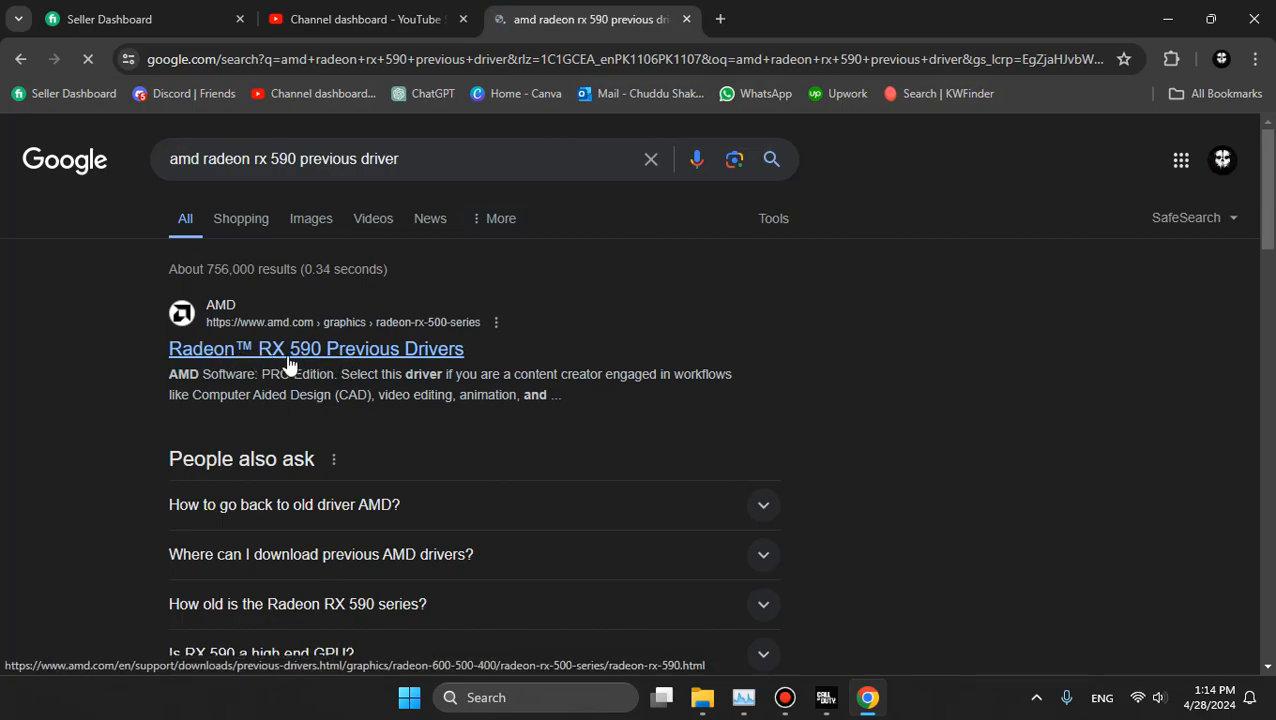
# Step: Open AMD's RX 590 Previous Drivers page and browse the expanded Windows 11 64-bit list
pyautogui.click(316, 348)
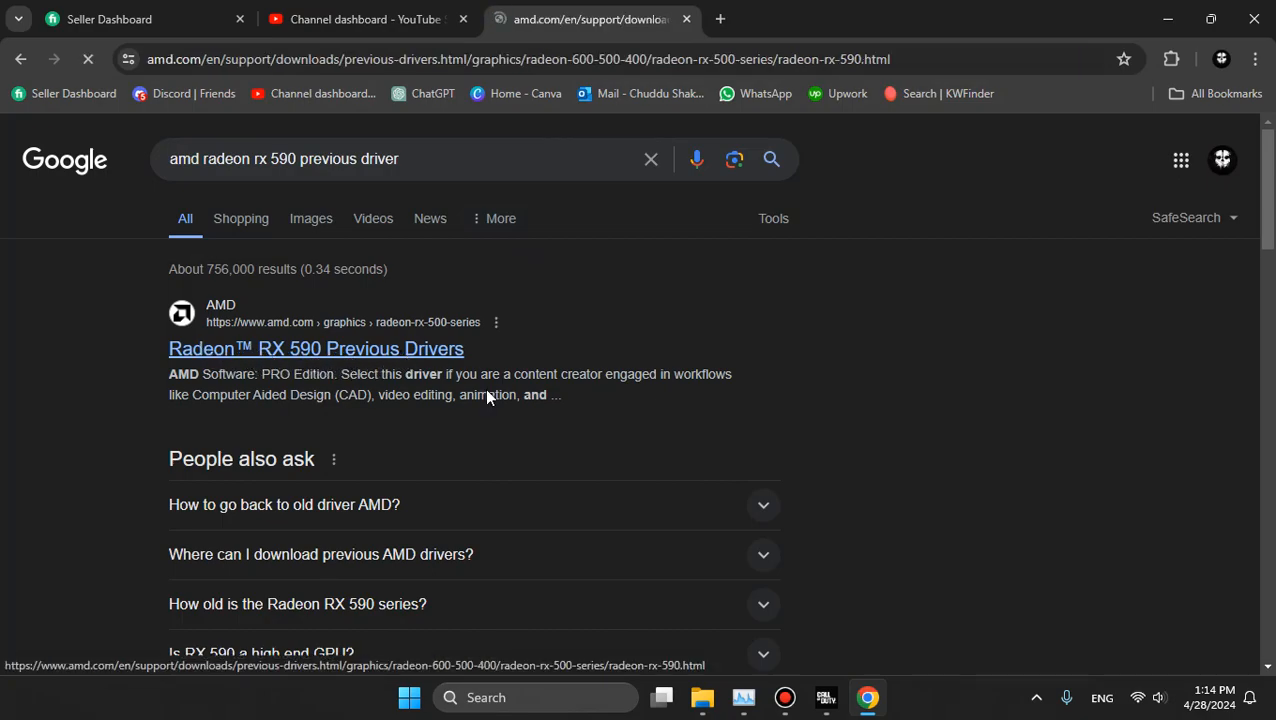
pyautogui.click(316, 348)
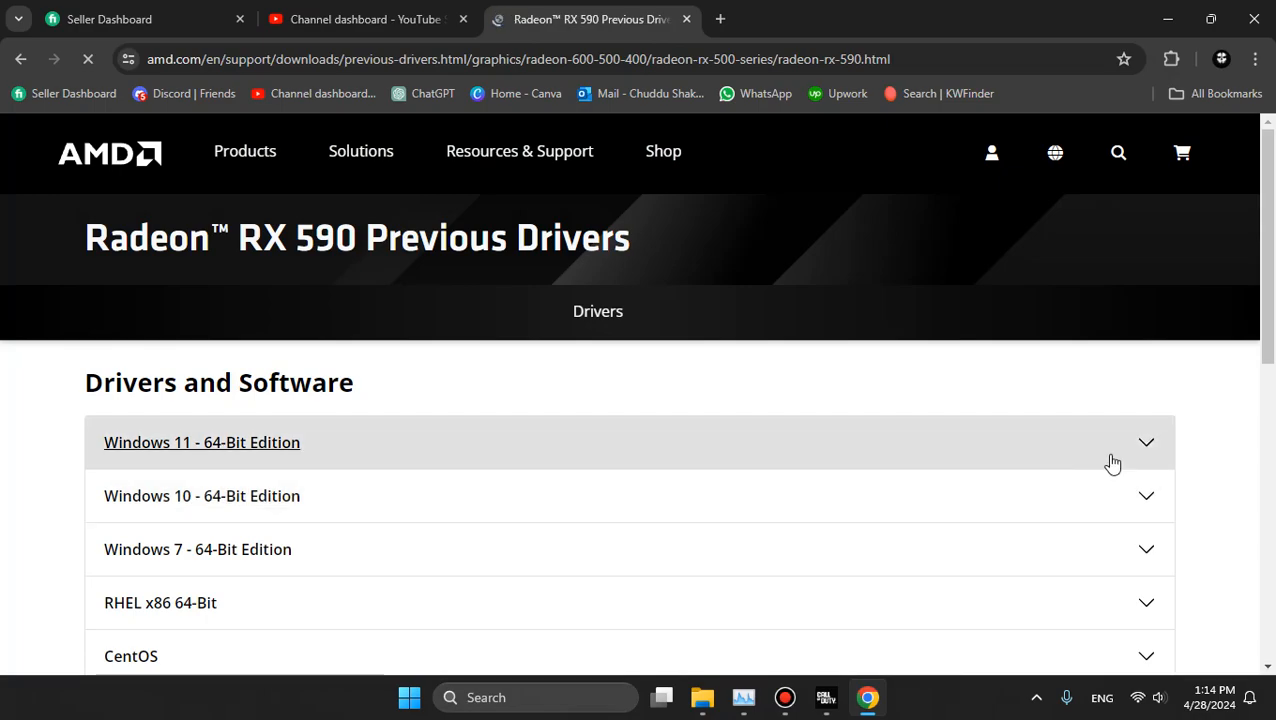
pyautogui.click(201, 442)
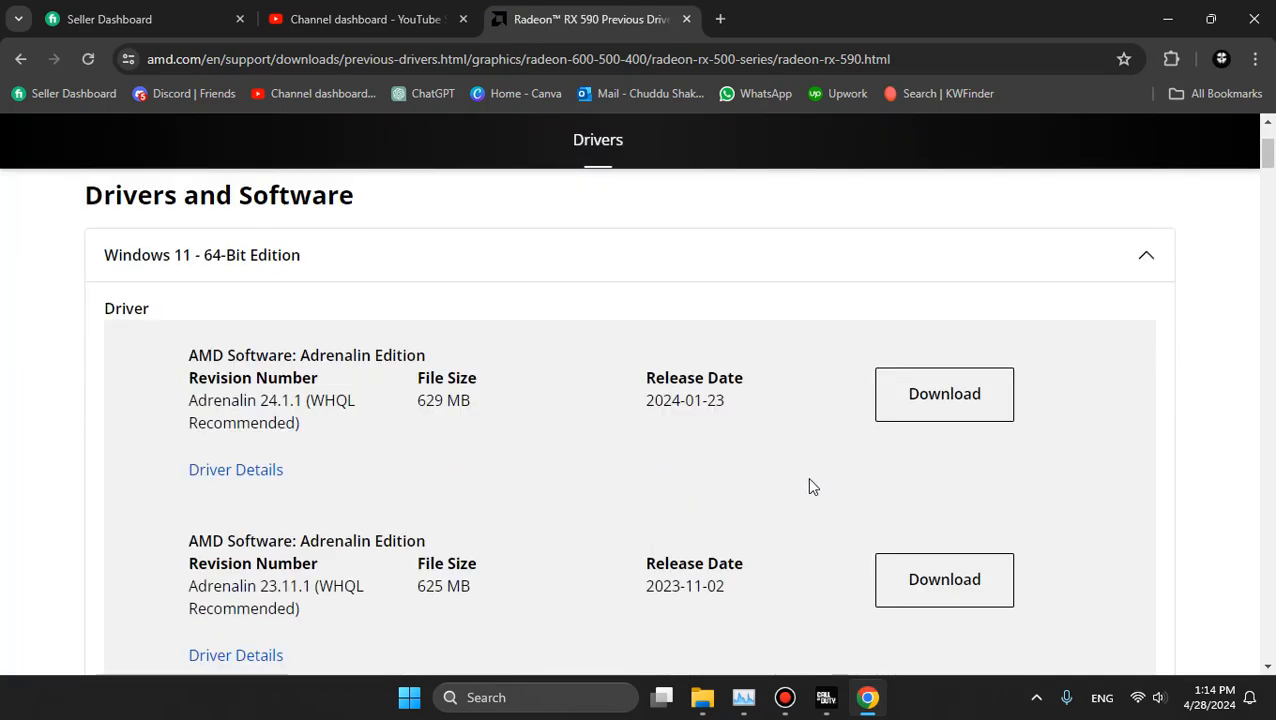
pyautogui.scroll(-3)
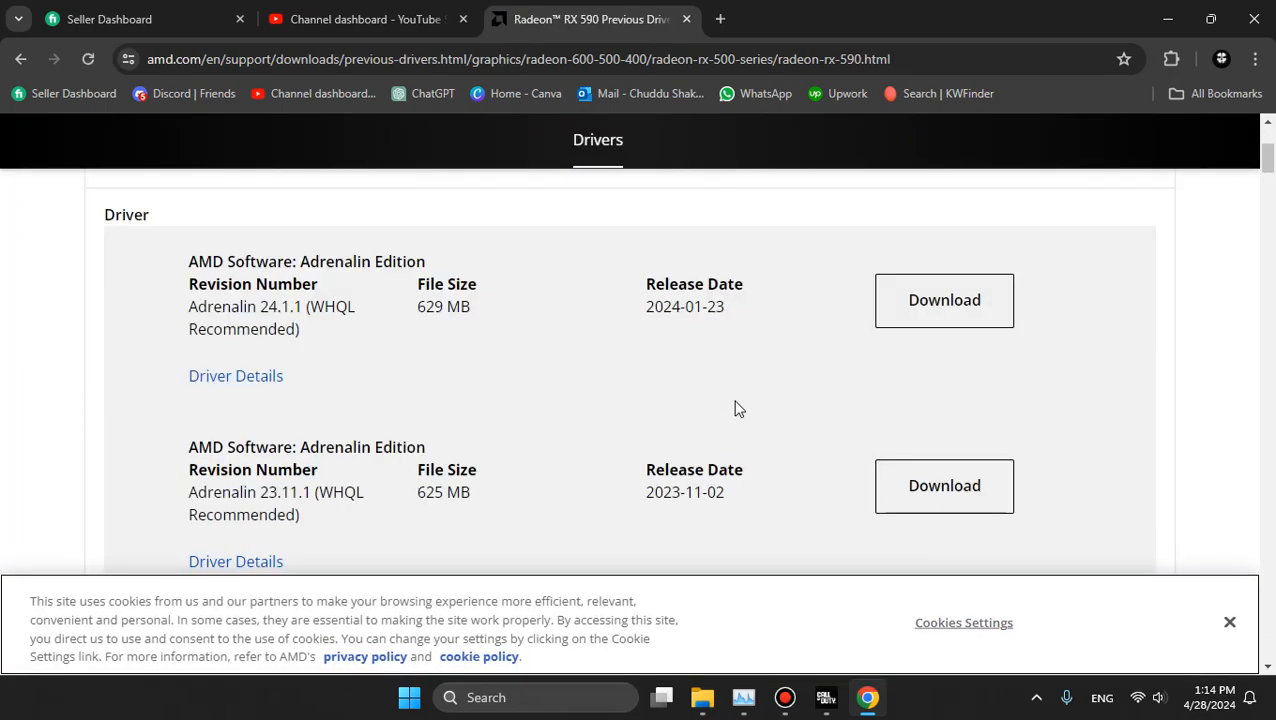
pyautogui.scroll(-3)
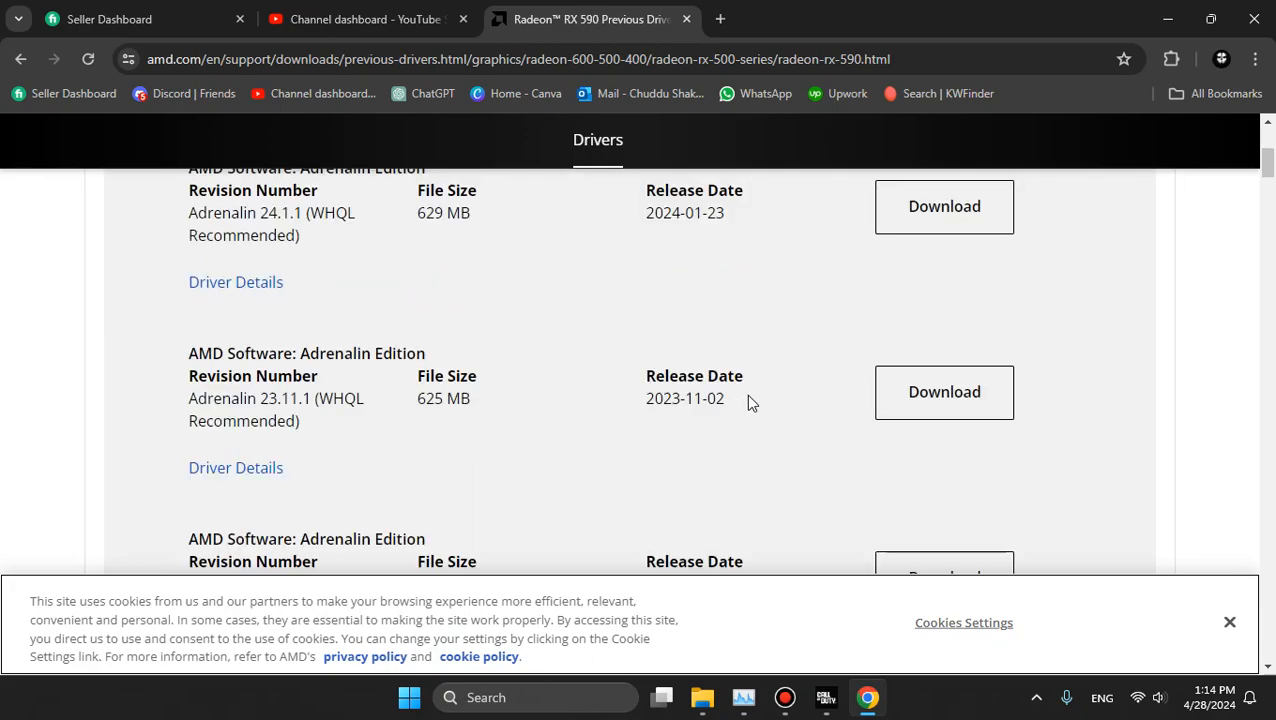
pyautogui.moveTo(178, 387)
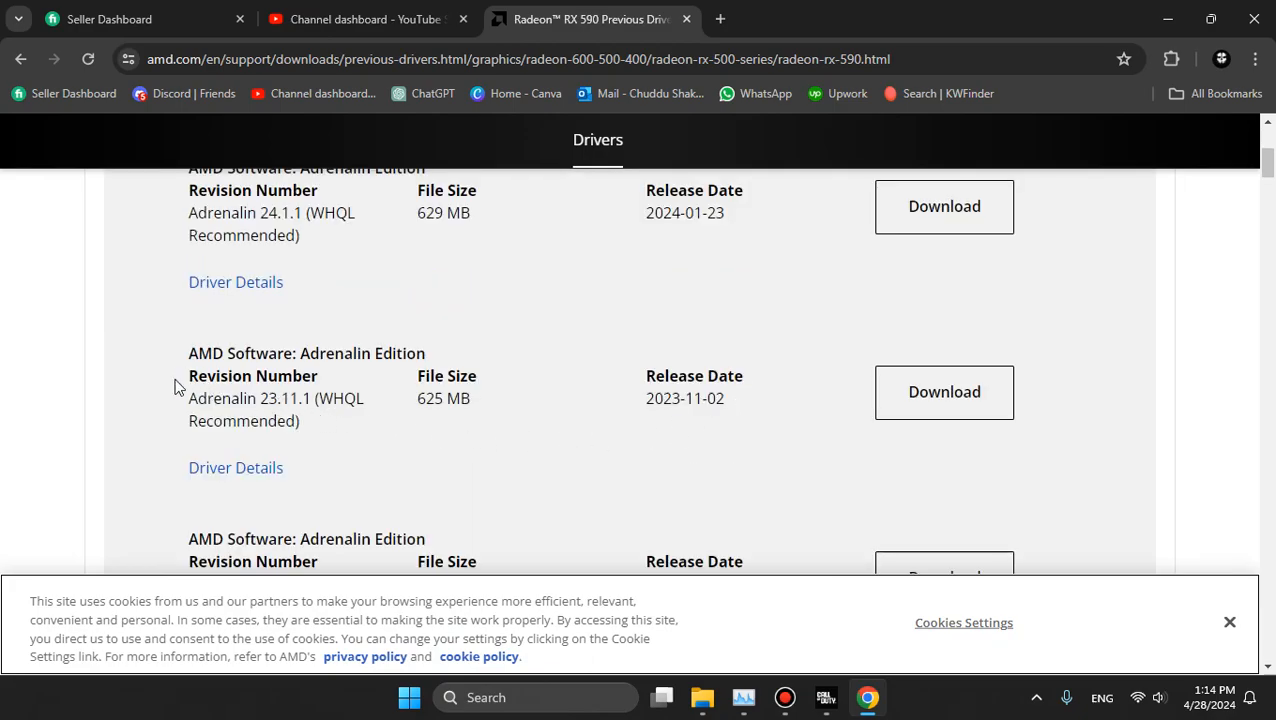
pyautogui.doubleClick(249, 398)
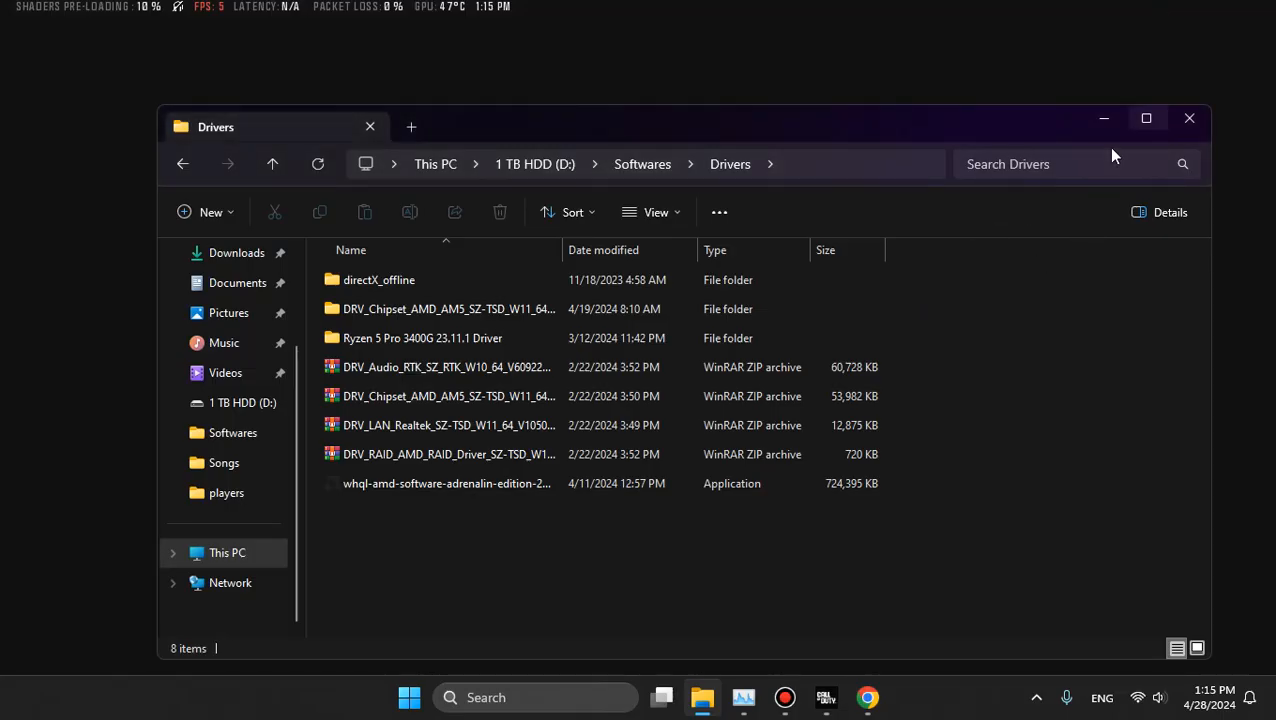
pyautogui.moveTo(238, 282)
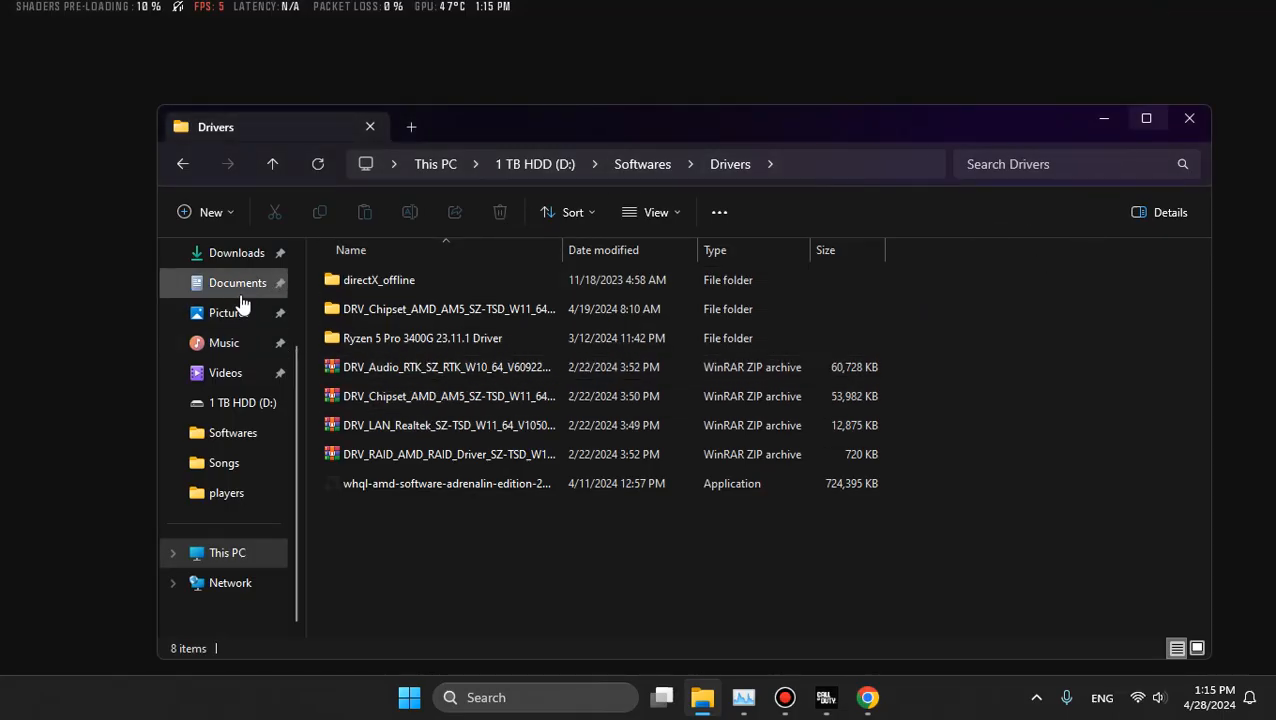
# Step: Check File Explorer's Downloads folder, then return to Chrome's 'ddu download' results
pyautogui.click(237, 252)
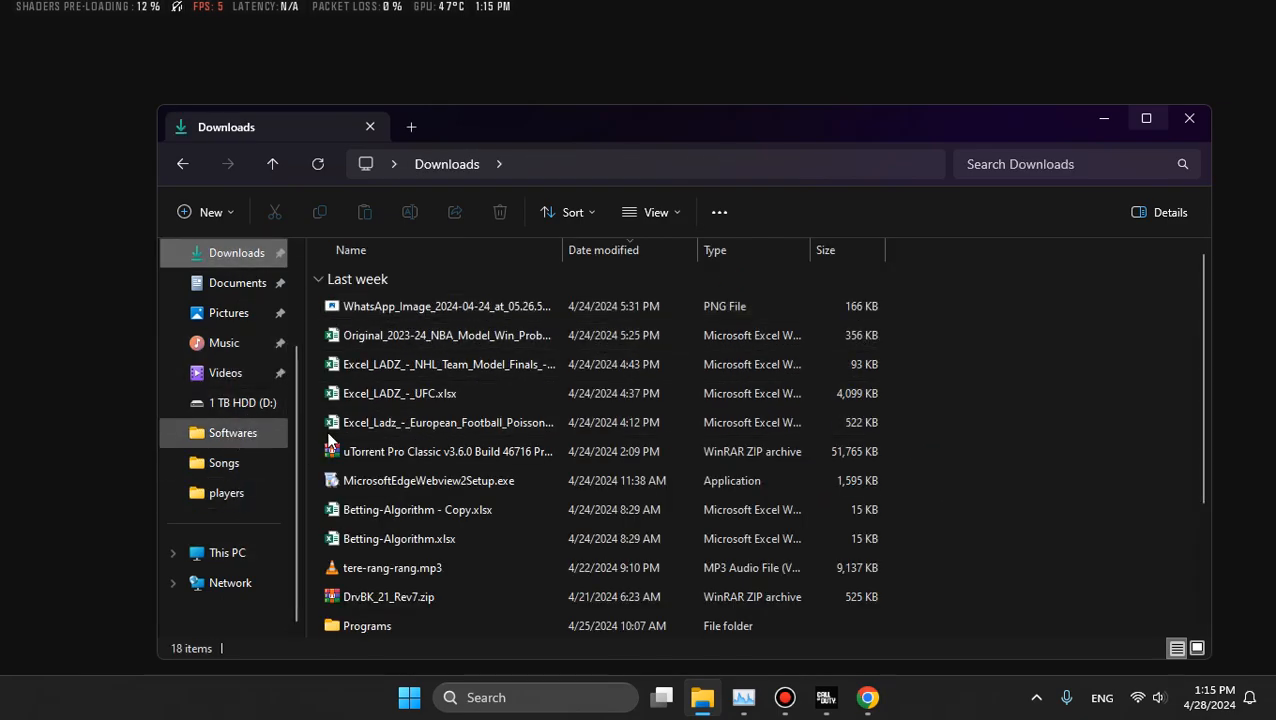
pyautogui.click(866, 697)
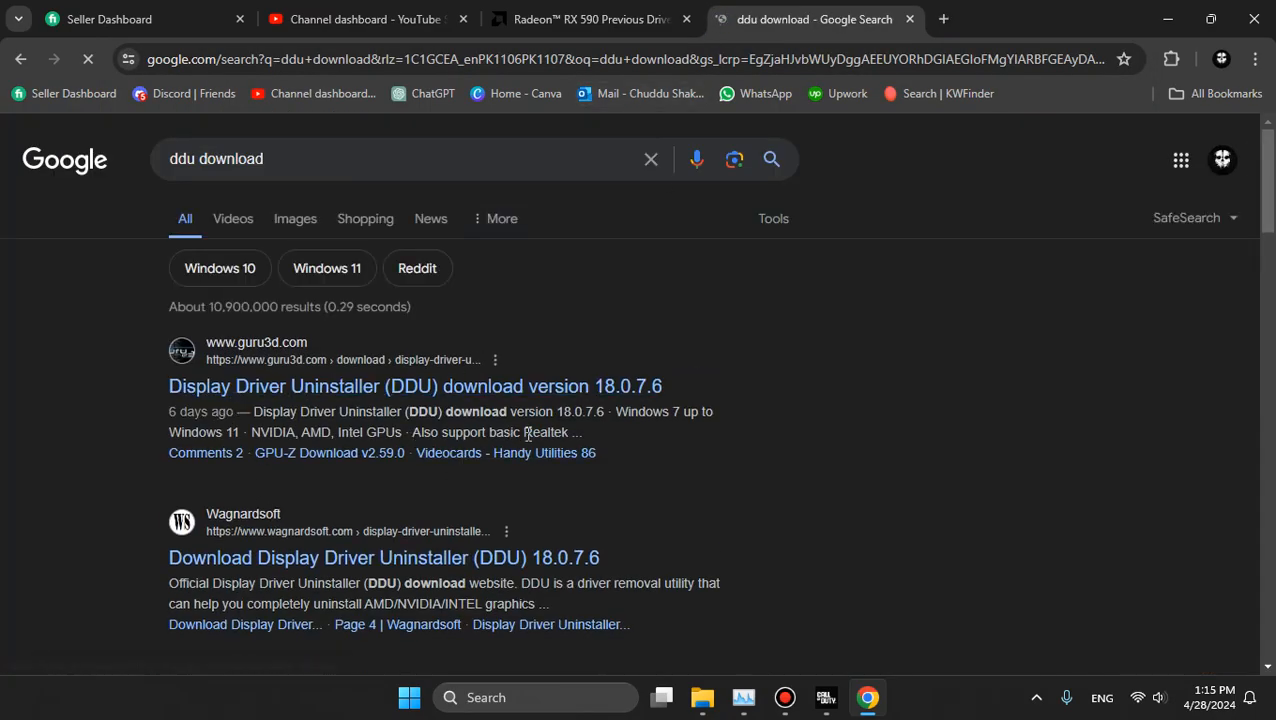
# Step: Open and scroll through Guru3D's Display Driver Uninstaller 18.0.7.6 page
pyautogui.click(414, 386)
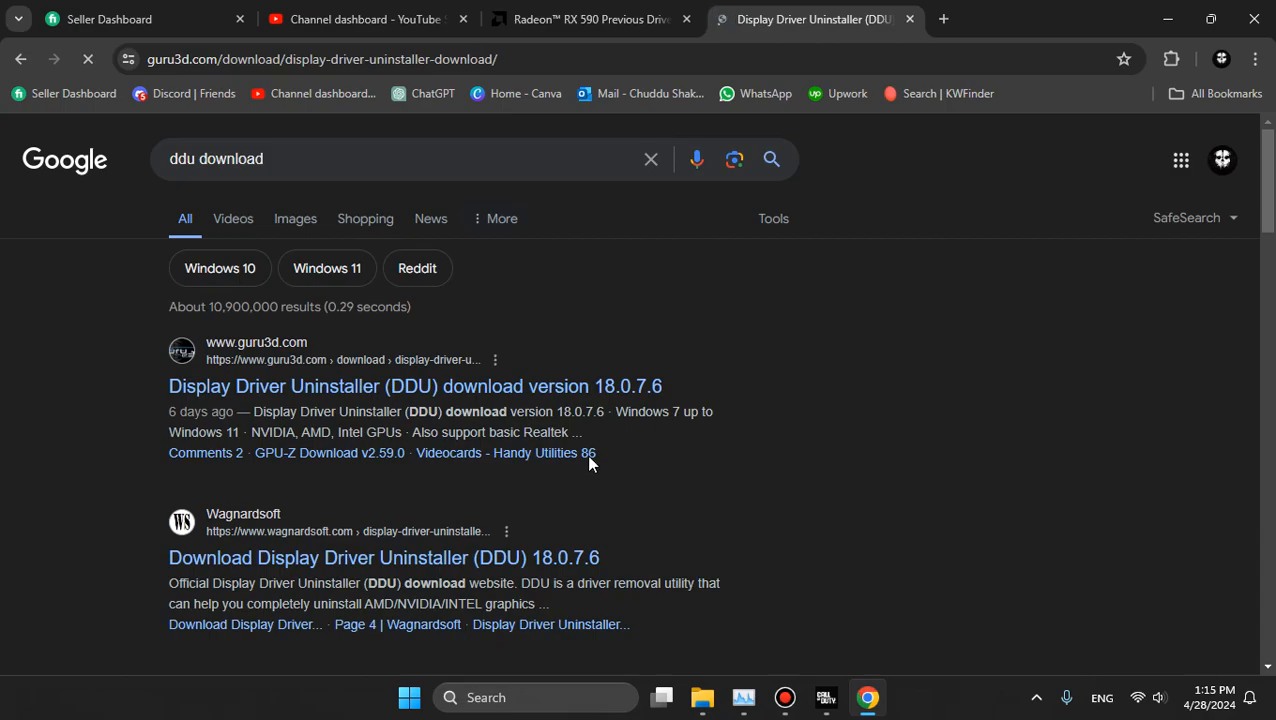
pyautogui.click(415, 386)
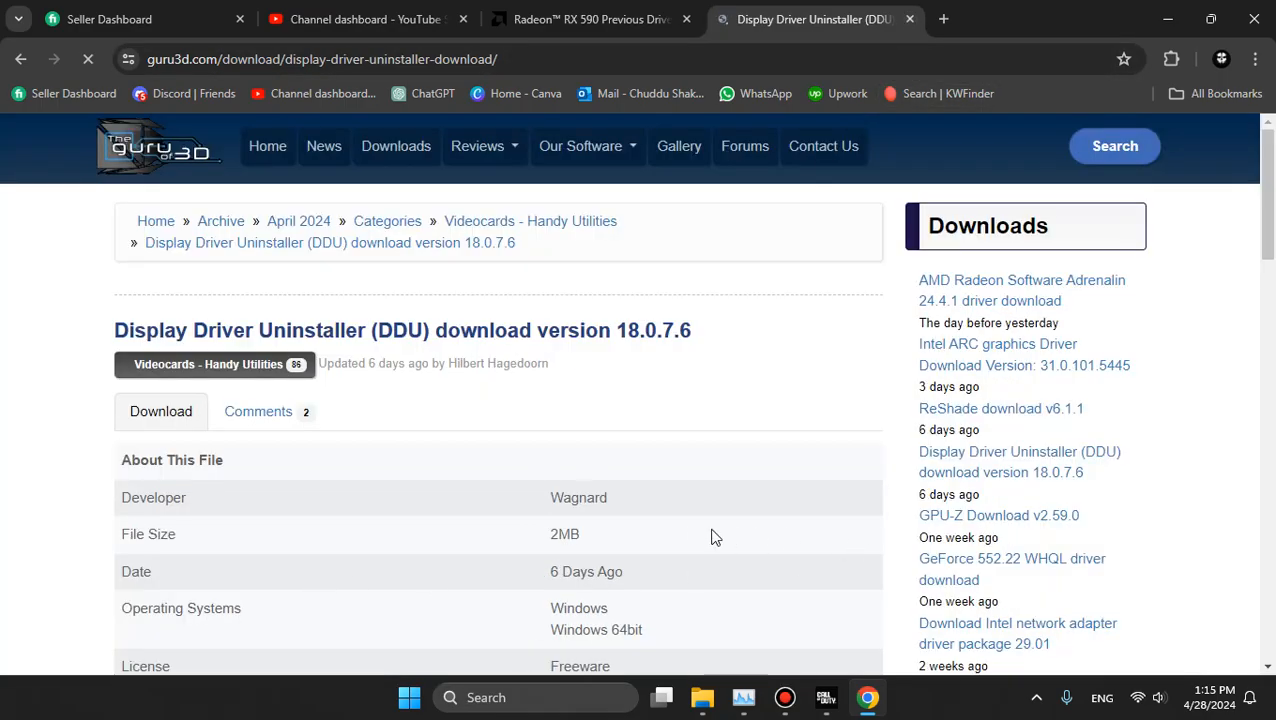
pyautogui.scroll(-3)
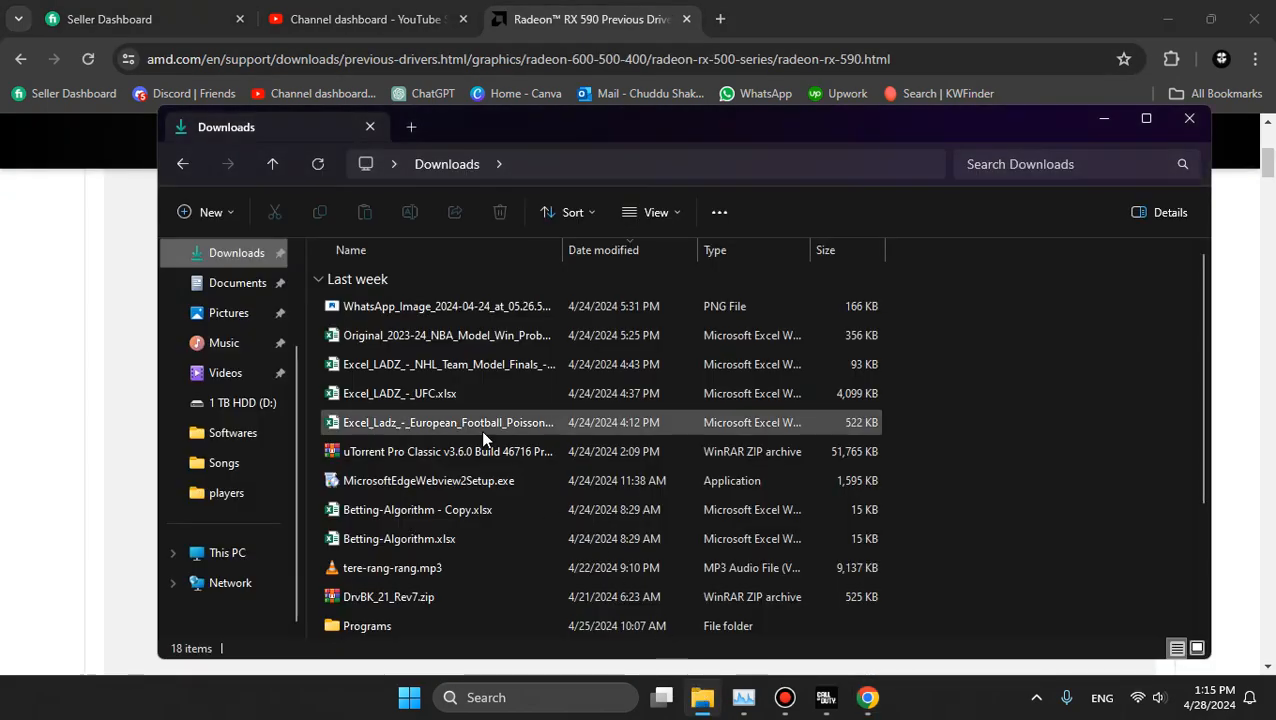
# Step: Navigate File Explorer to D:\Softwares\DDU v18.0.6.9 and select Display Driver Uninstaller
pyautogui.scroll(-3)
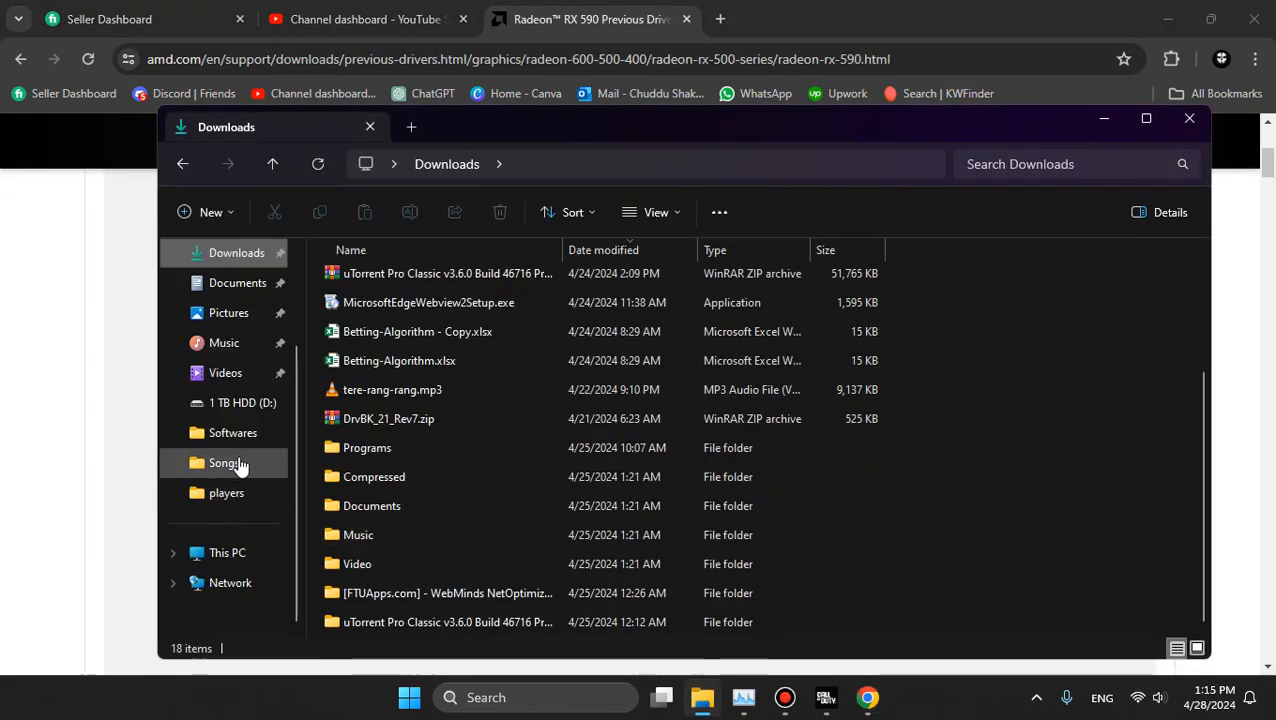
pyautogui.click(232, 432)
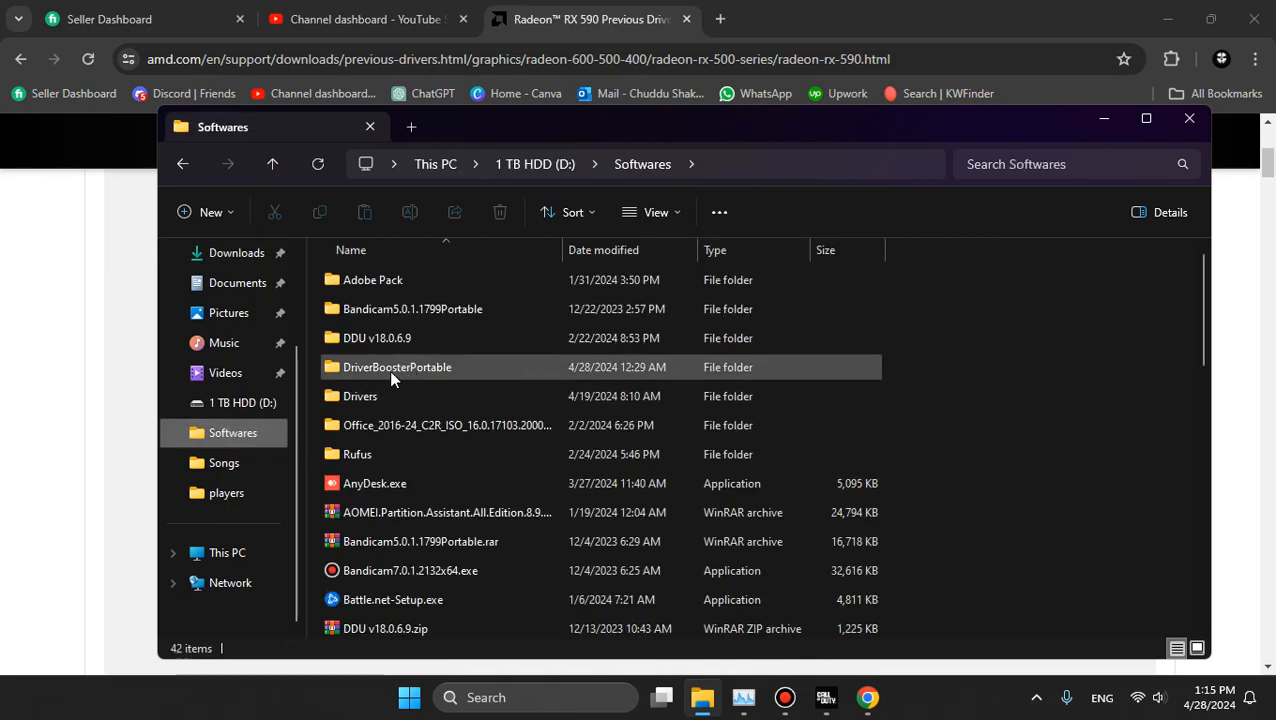
pyautogui.doubleClick(377, 338)
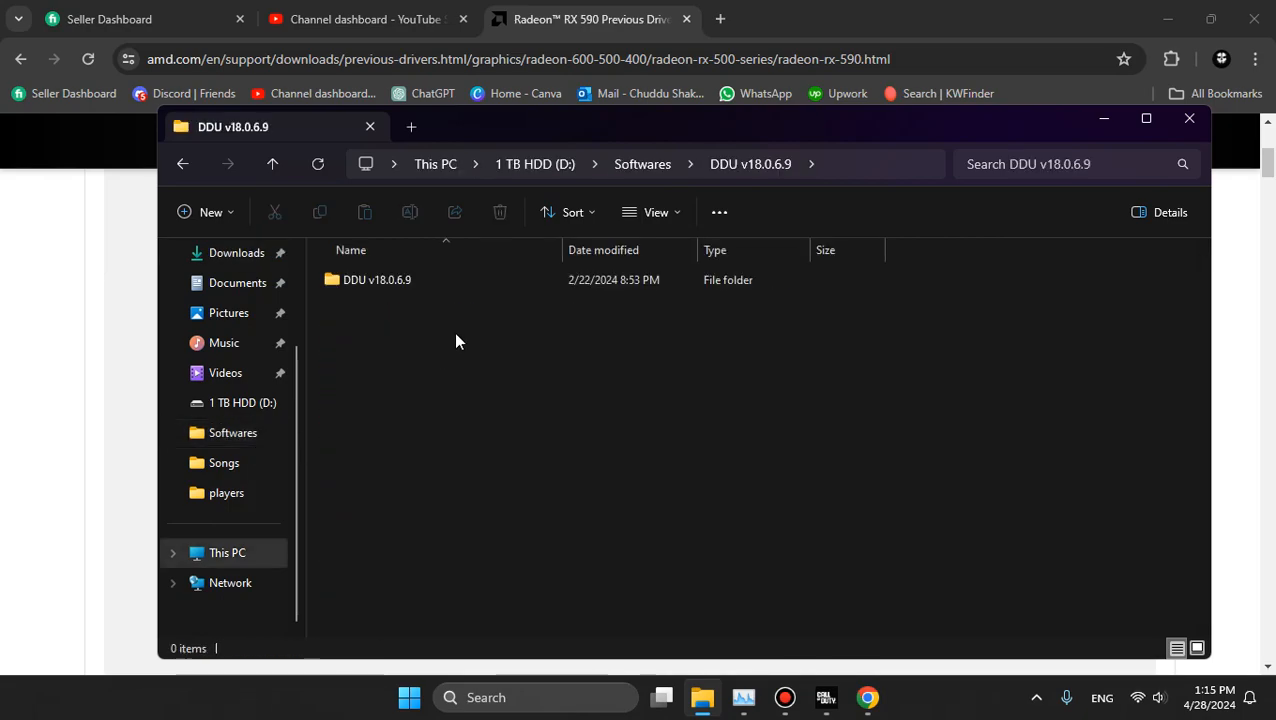
pyautogui.doubleClick(377, 279)
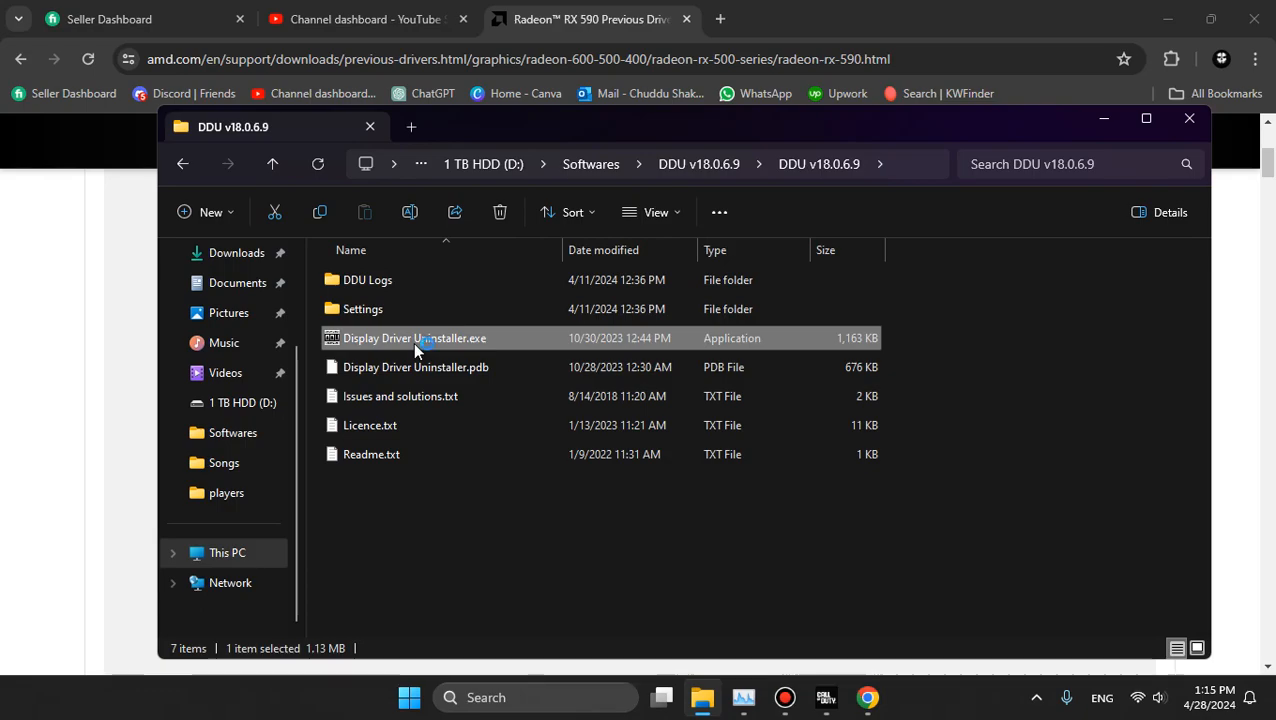
# Step: Launch Display Driver Uninstaller and dismiss its not-in-Safe-Mode warning
pyautogui.doubleClick(414, 338)
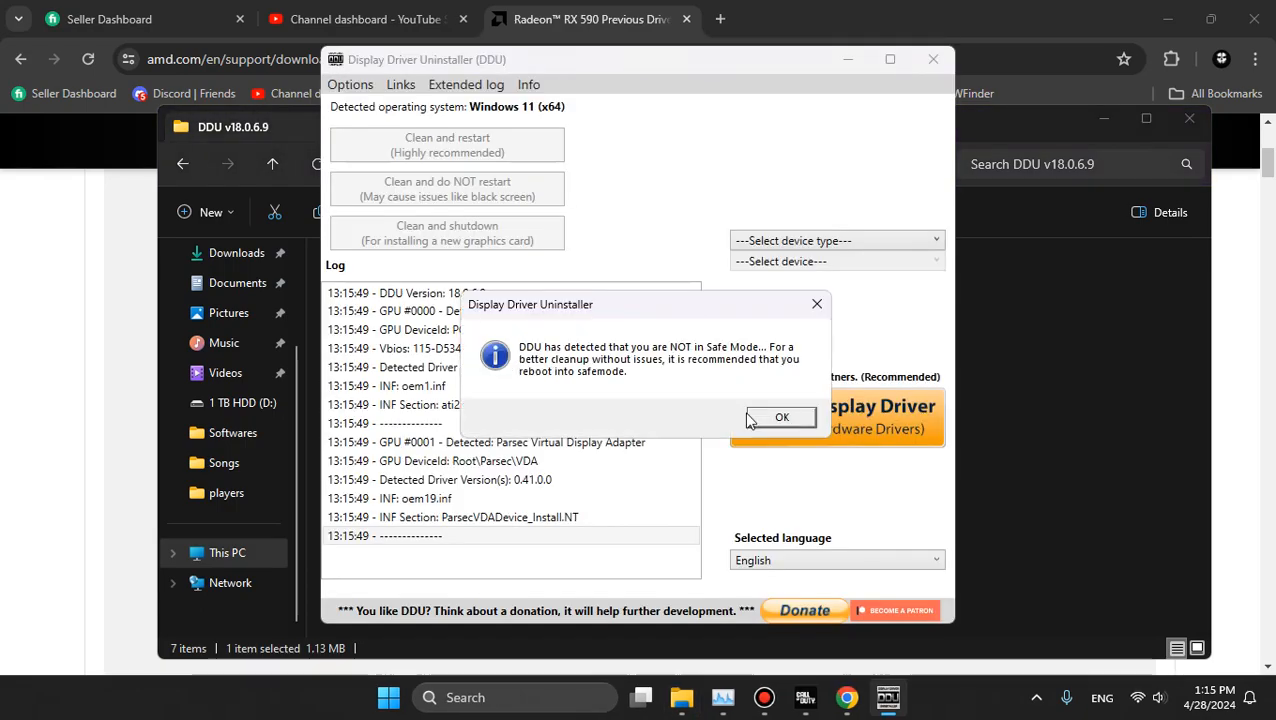
pyautogui.click(782, 417)
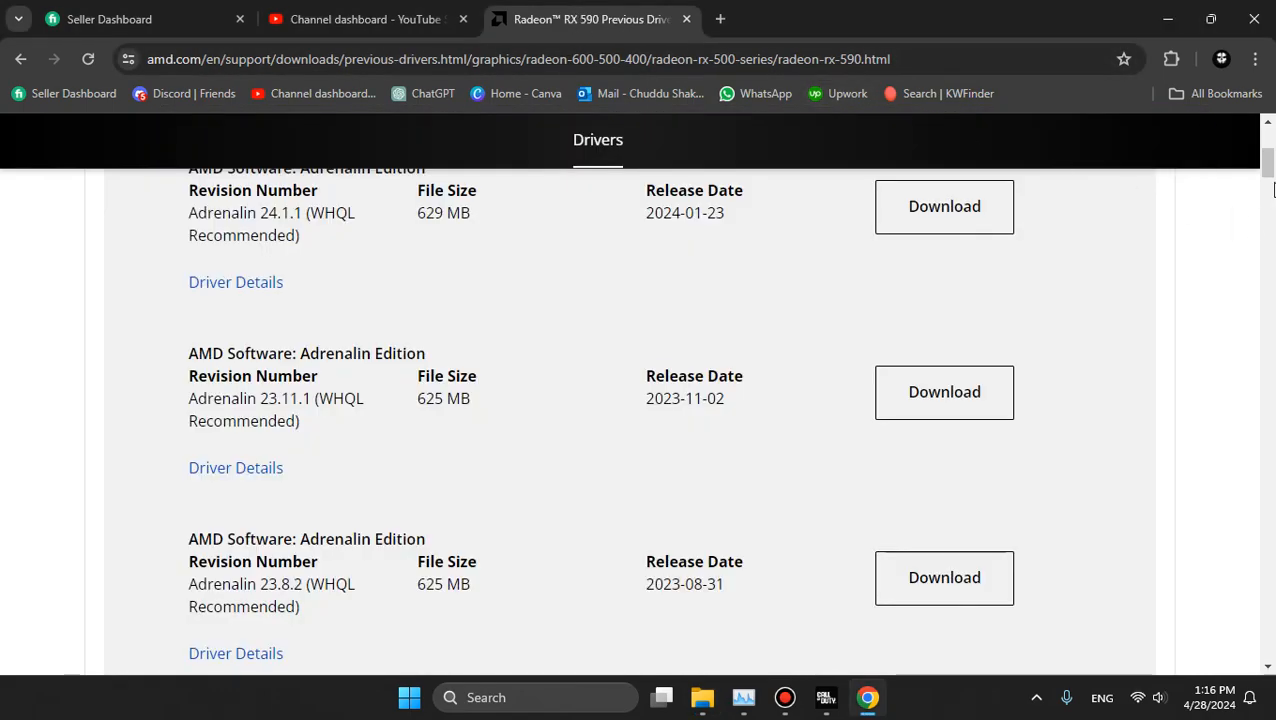
pyautogui.moveTo(280, 275)
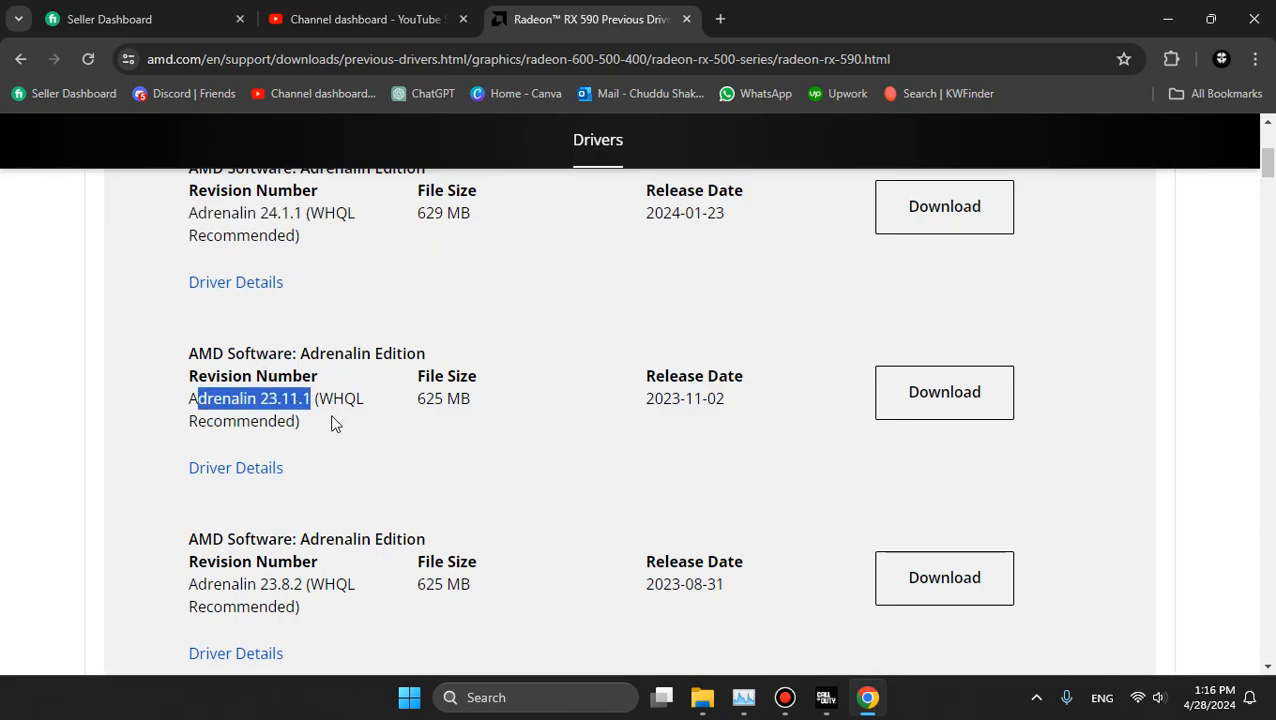
# Step: Deselect the Adrenalin 23.11.1 entry (2023-11-02, 625 MB) on the RX 590 page
pyautogui.click(290, 408)
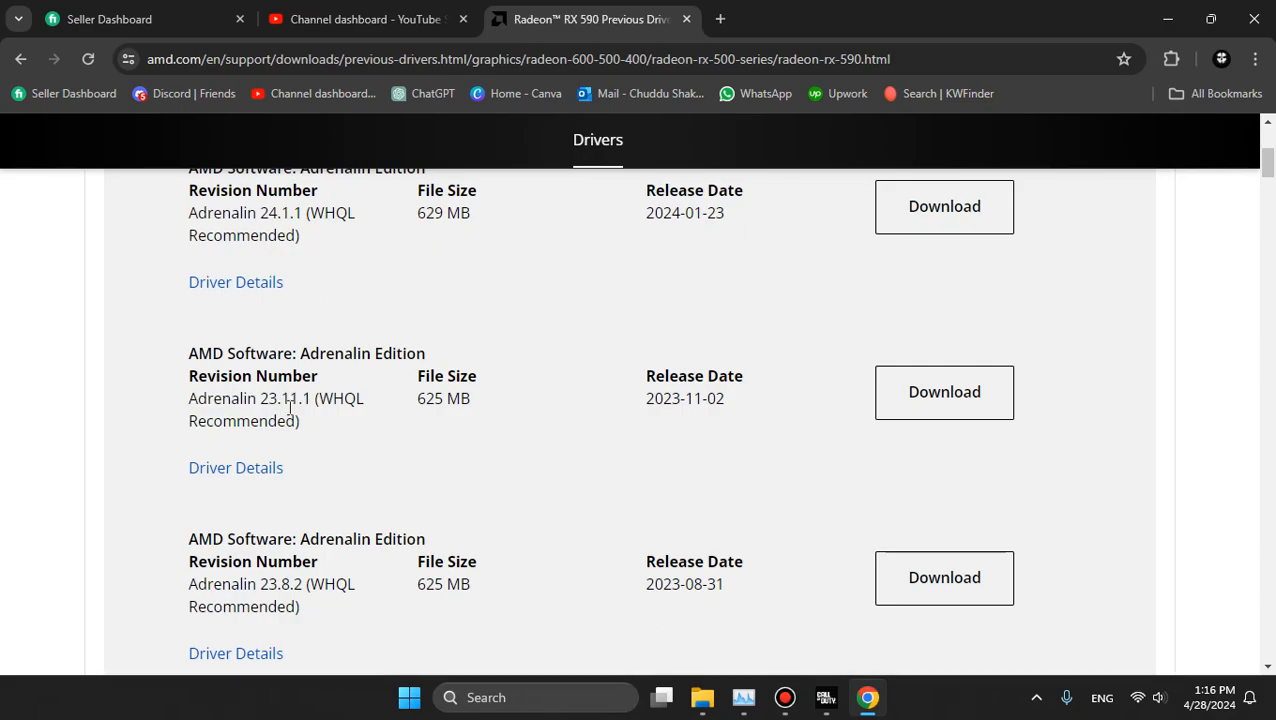
pyautogui.moveTo(557, 506)
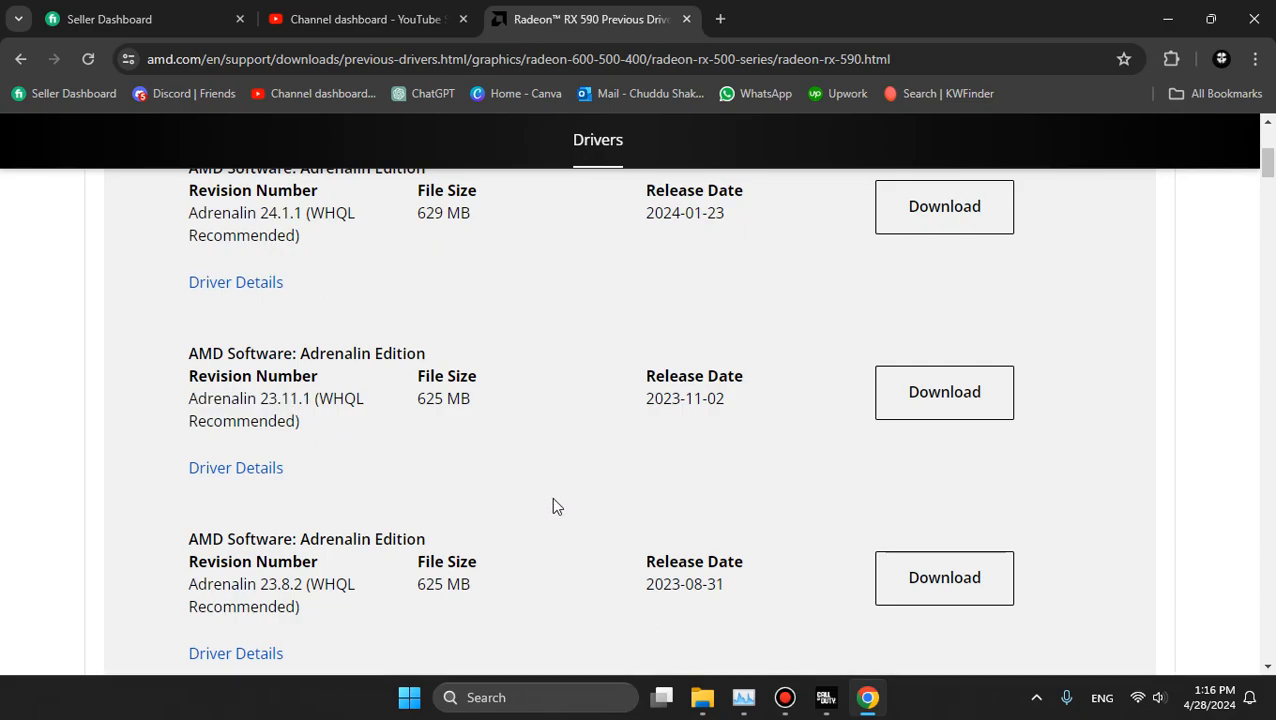
pyautogui.moveTo(630, 512)
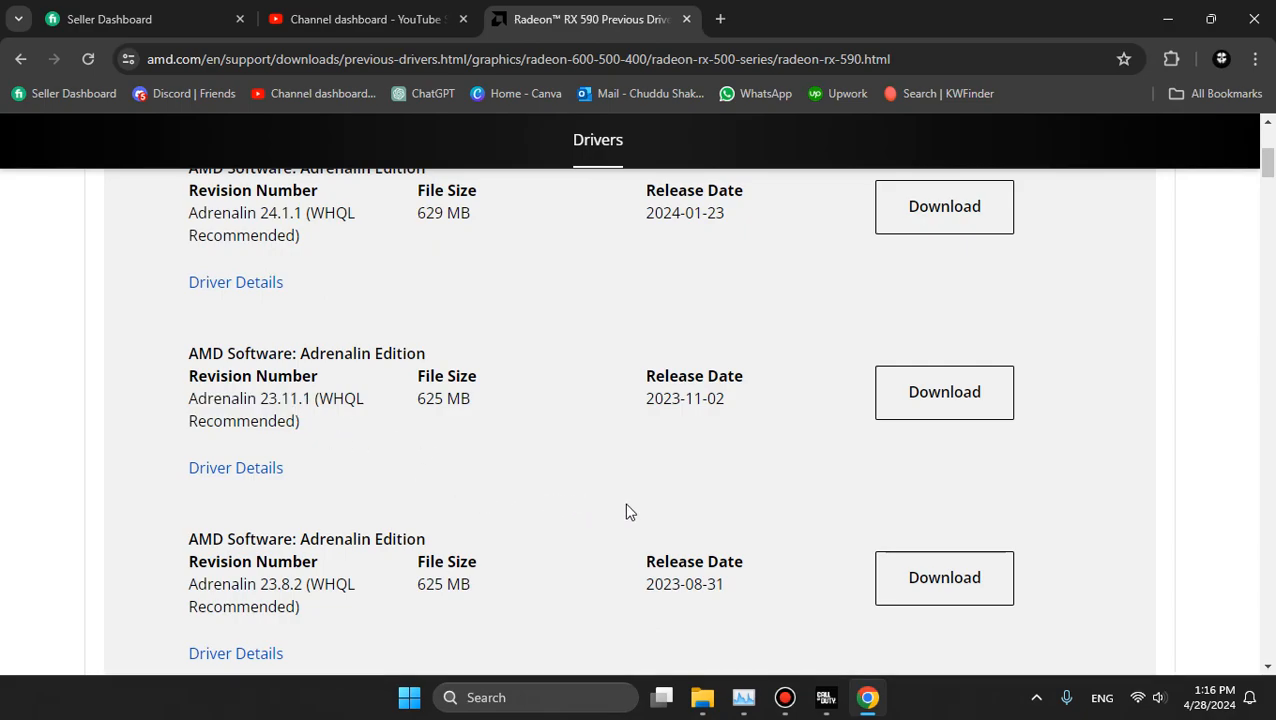
pyautogui.moveTo(631, 508)
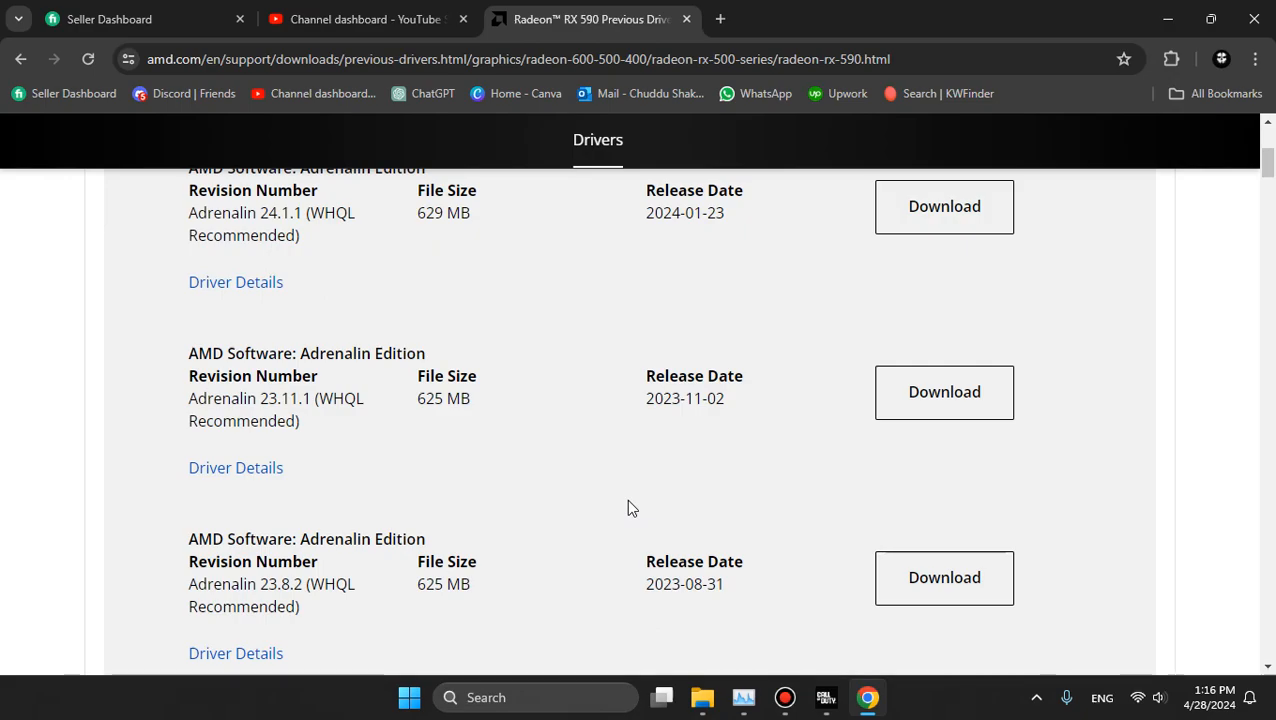
pyautogui.moveTo(813, 510)
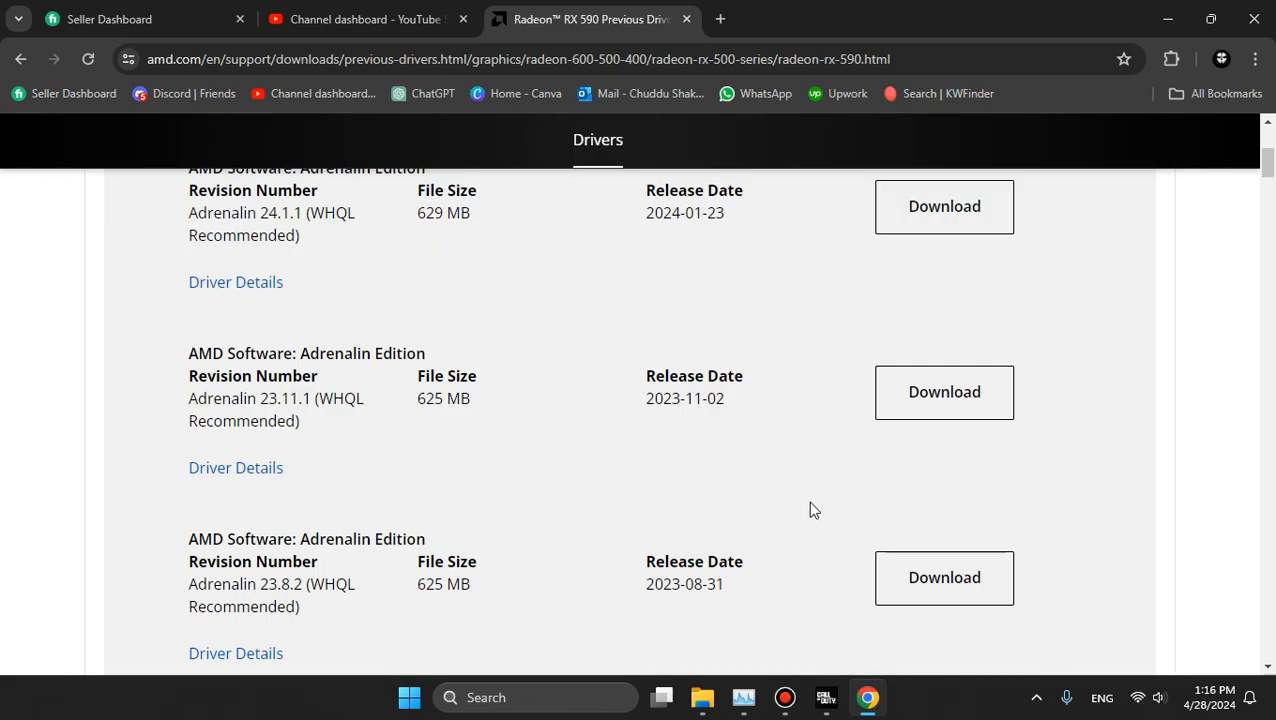
pyautogui.moveTo(815, 510)
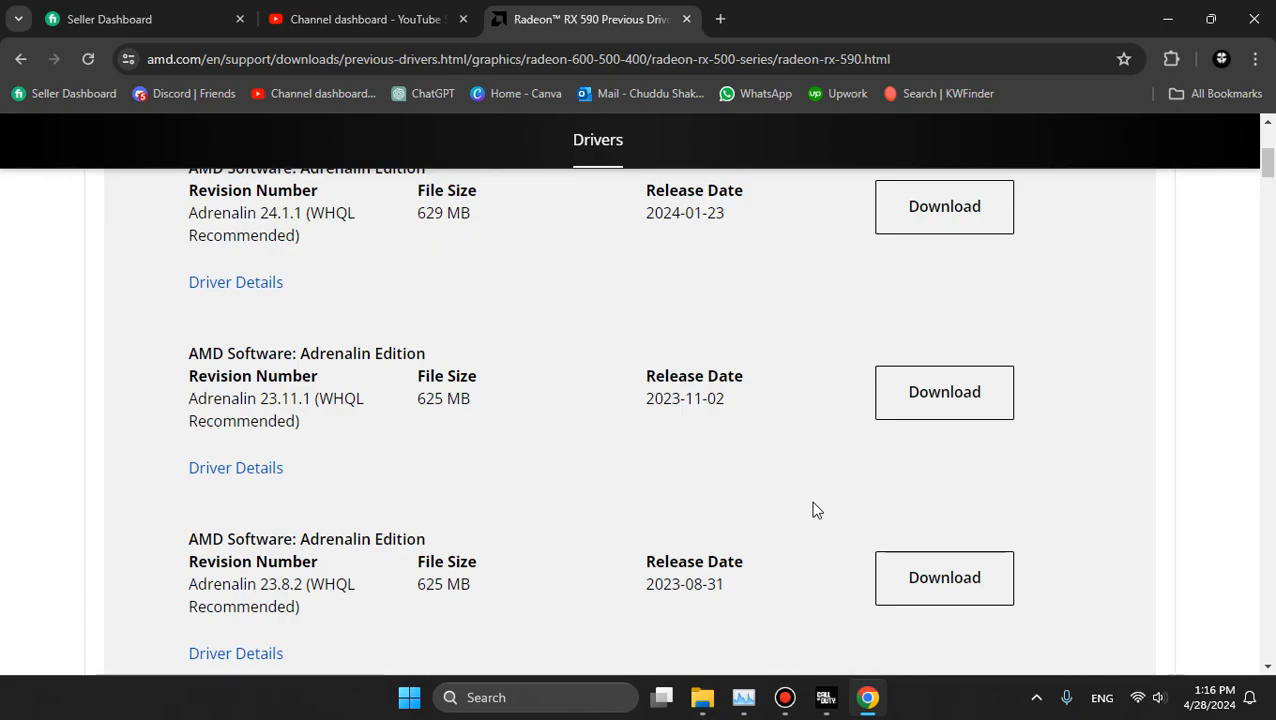
pyautogui.moveTo(775, 513)
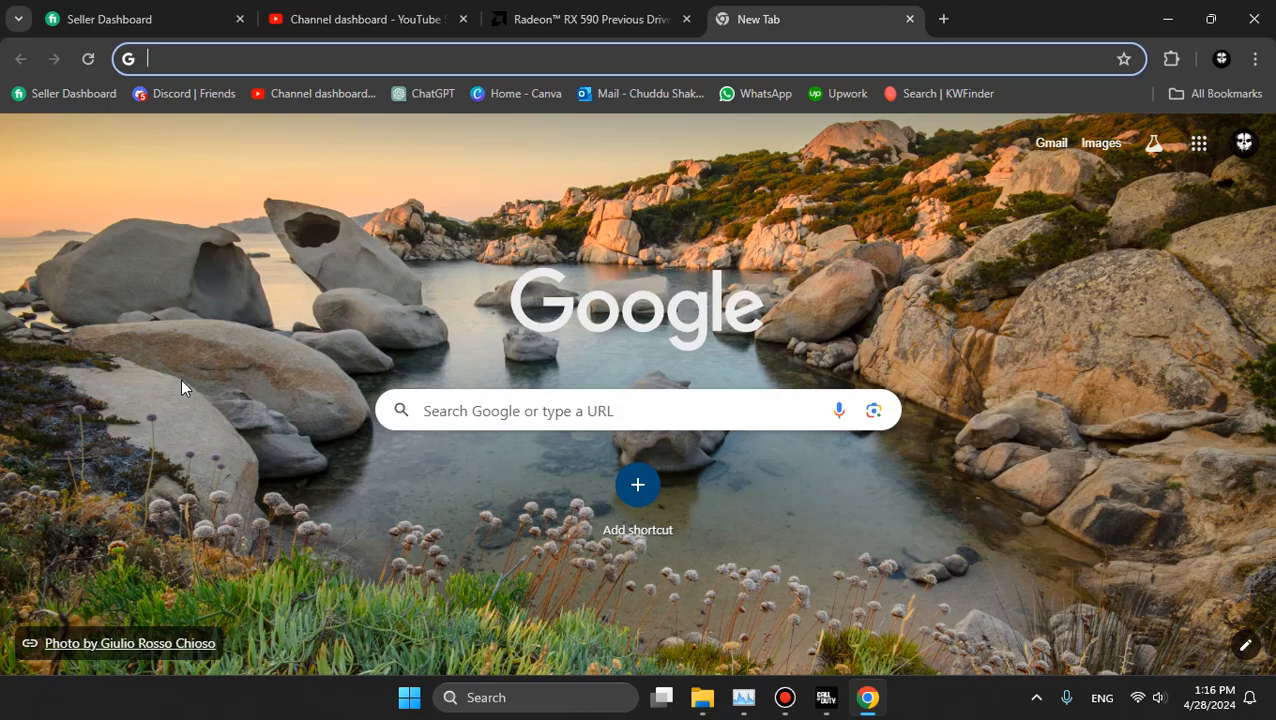
# Step: Type RTX 3070 and 'rtx series latest driver' queries, then clear them
pyautogui.write('3070')
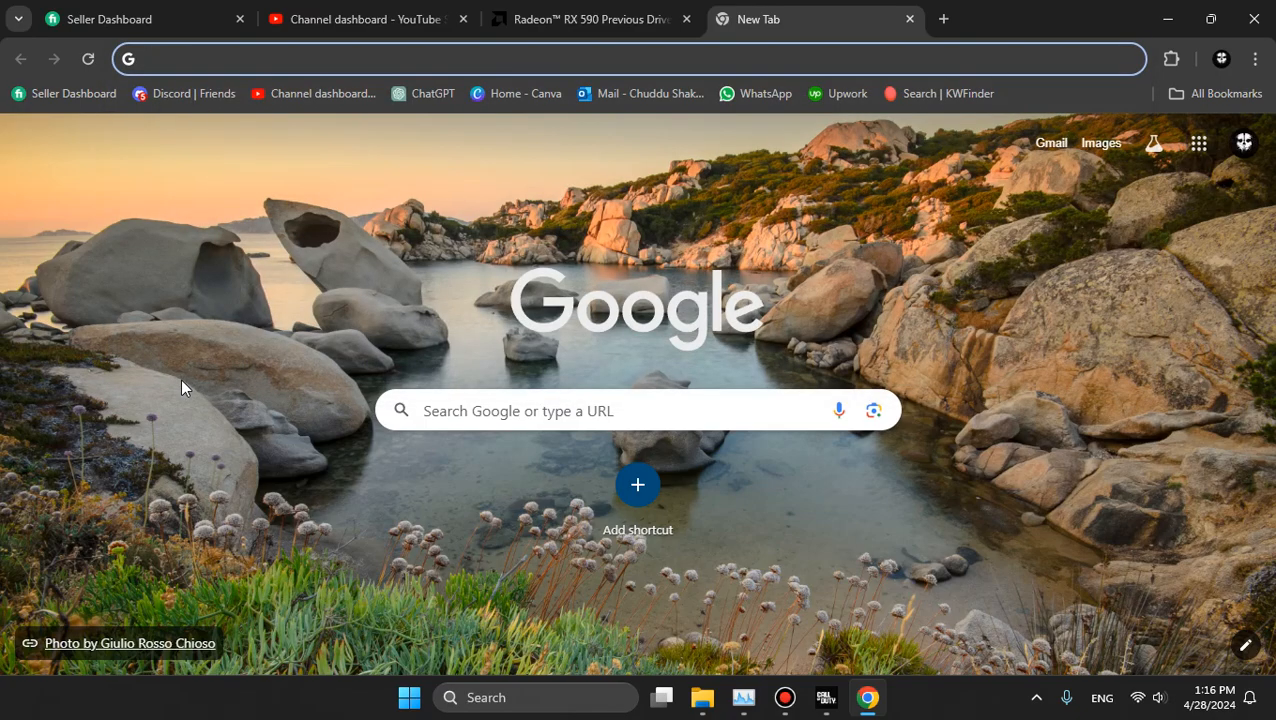
pyautogui.write('30')
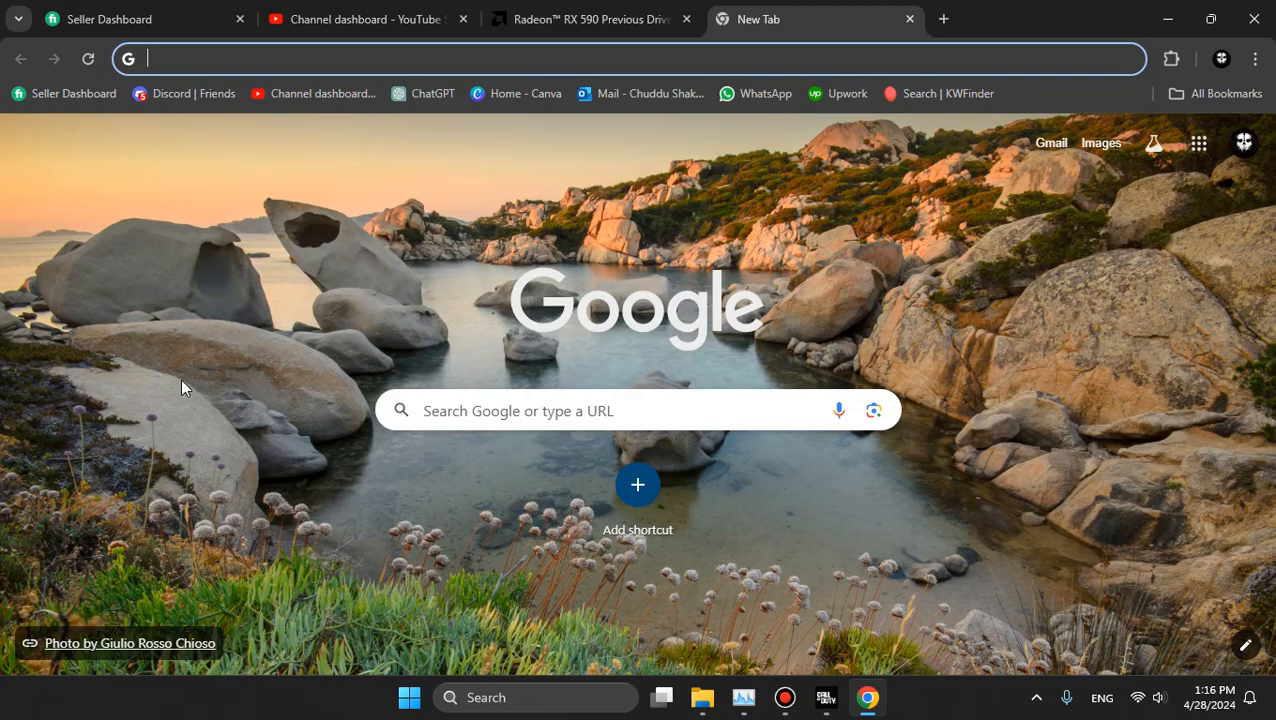
pyautogui.write('remove.bg/upload')
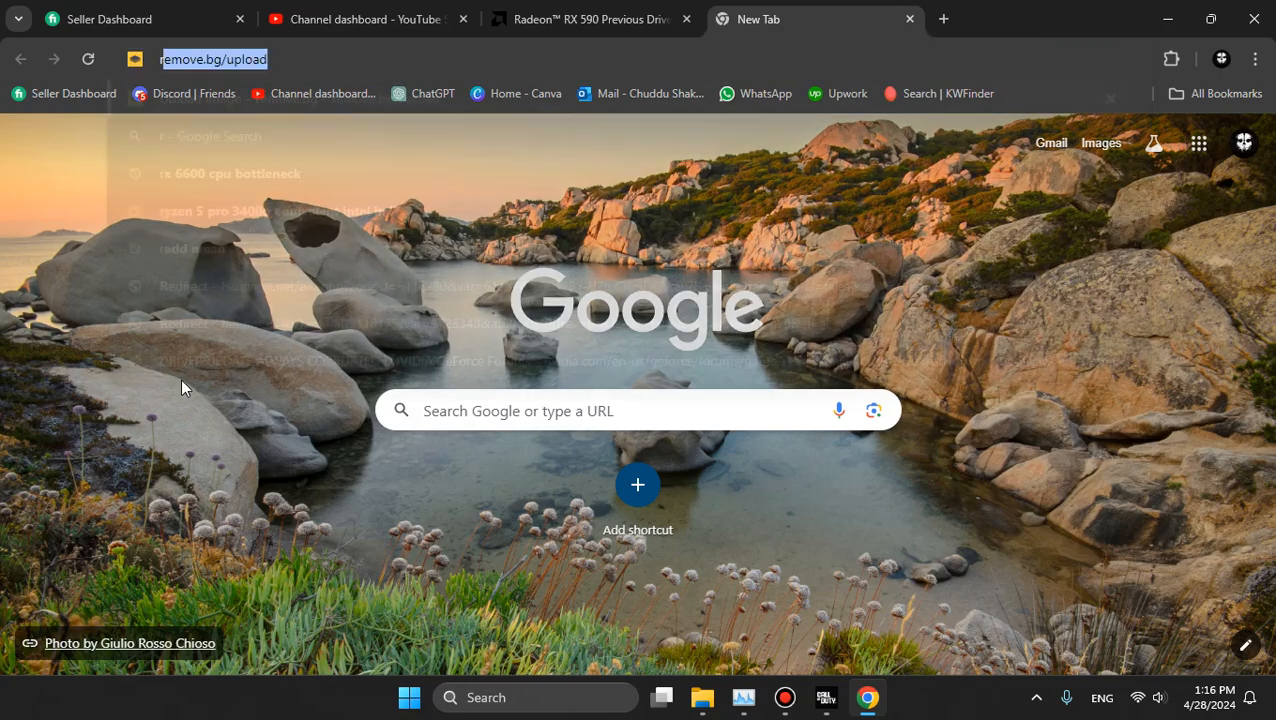
pyautogui.write('rtx series')
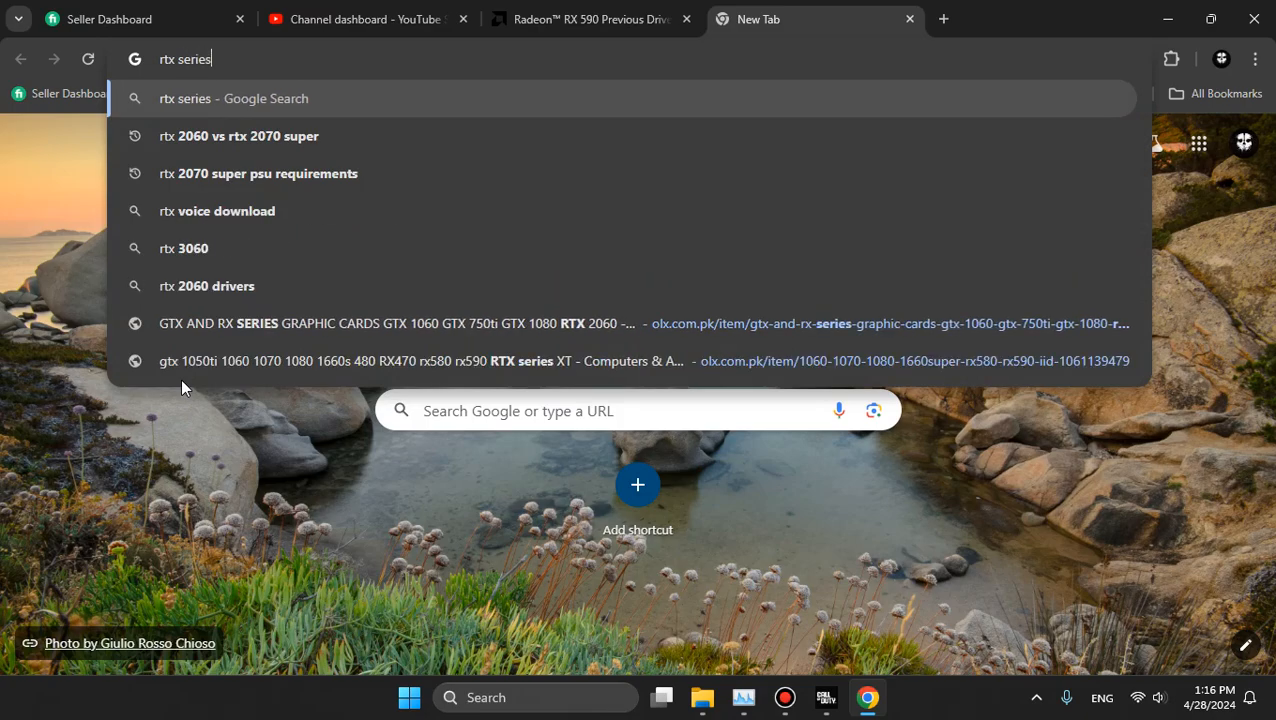
pyautogui.write('latest')
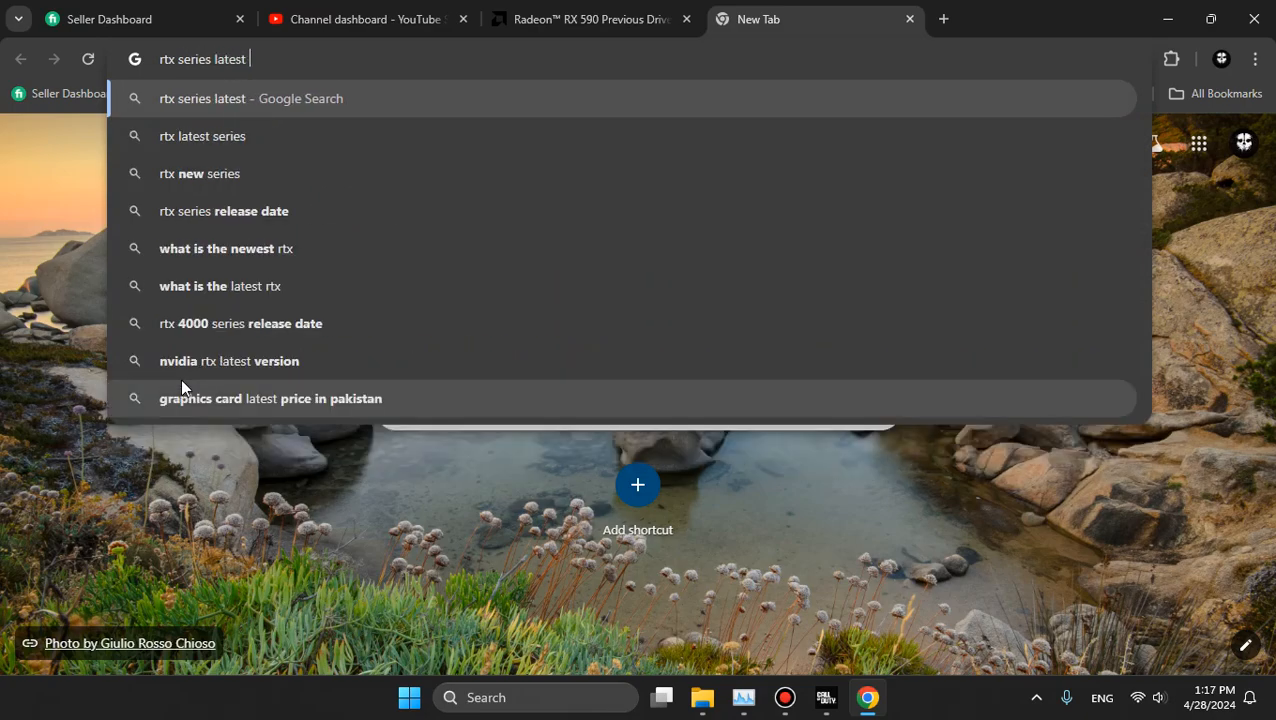
pyautogui.write('driver')
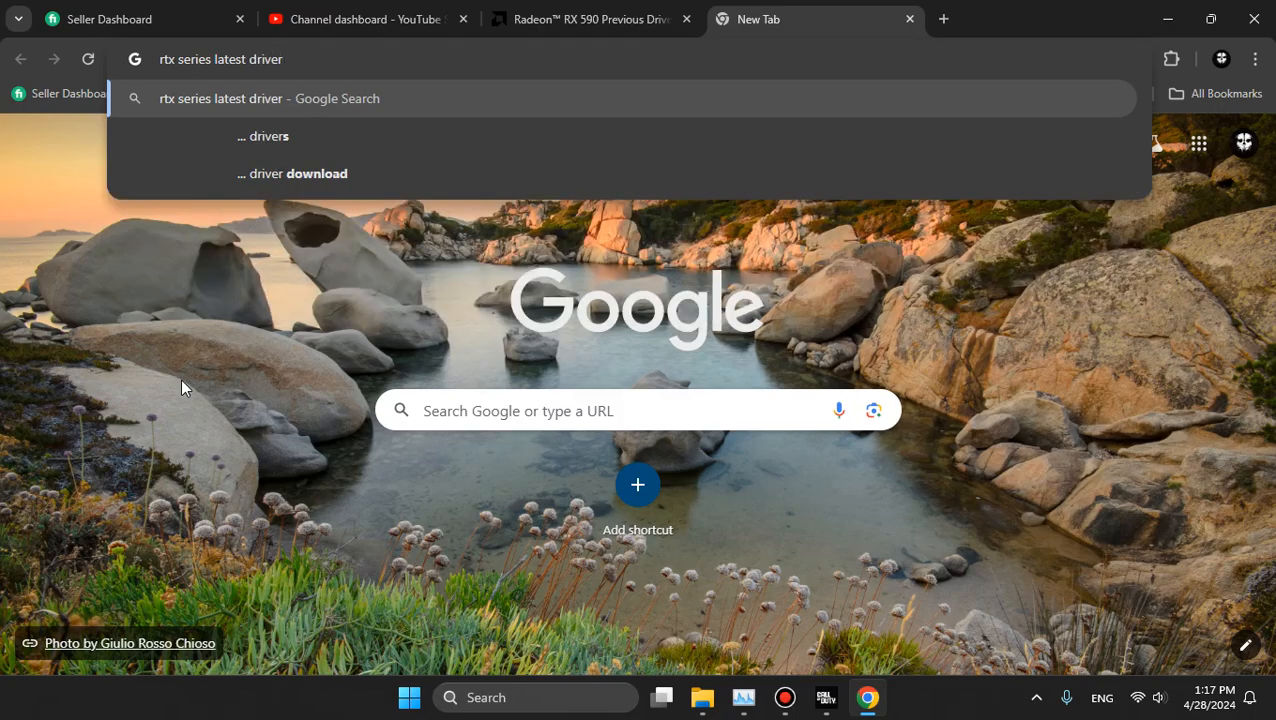
pyautogui.press('backspace')
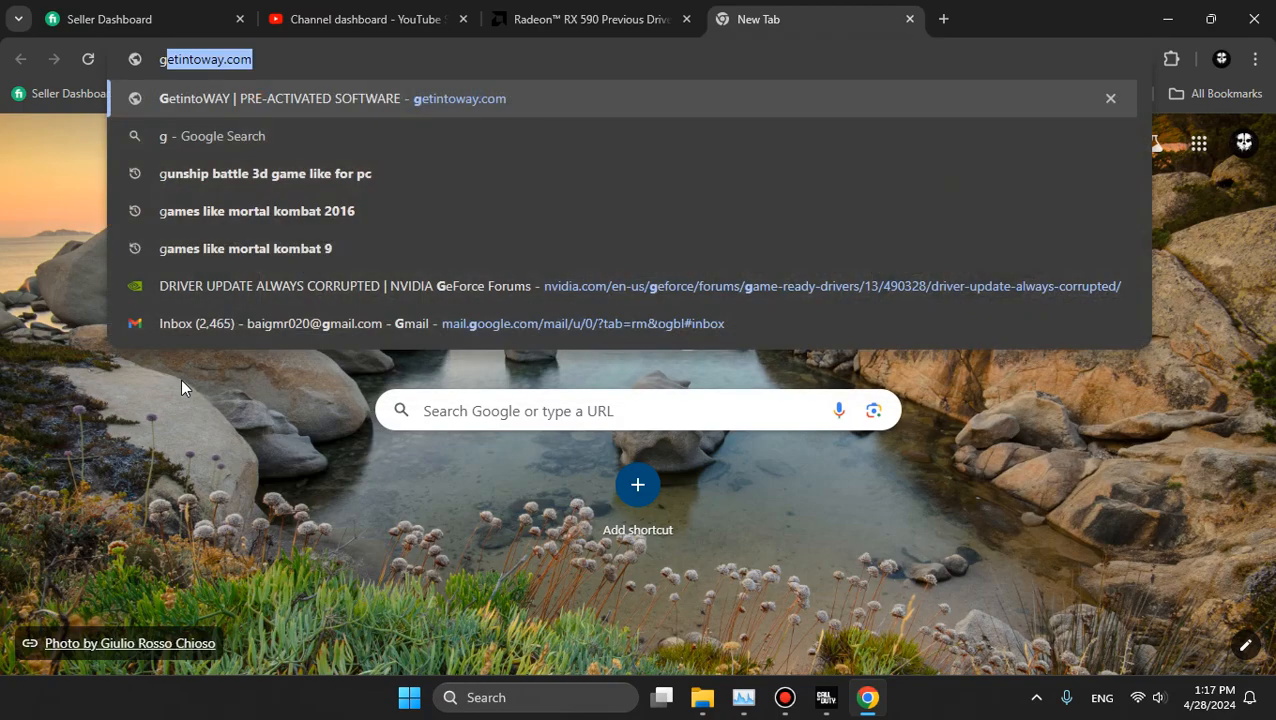
# Step: Type a GTX series driver-version query such as 546.12, then clear it
pyautogui.write('gtx seriv')
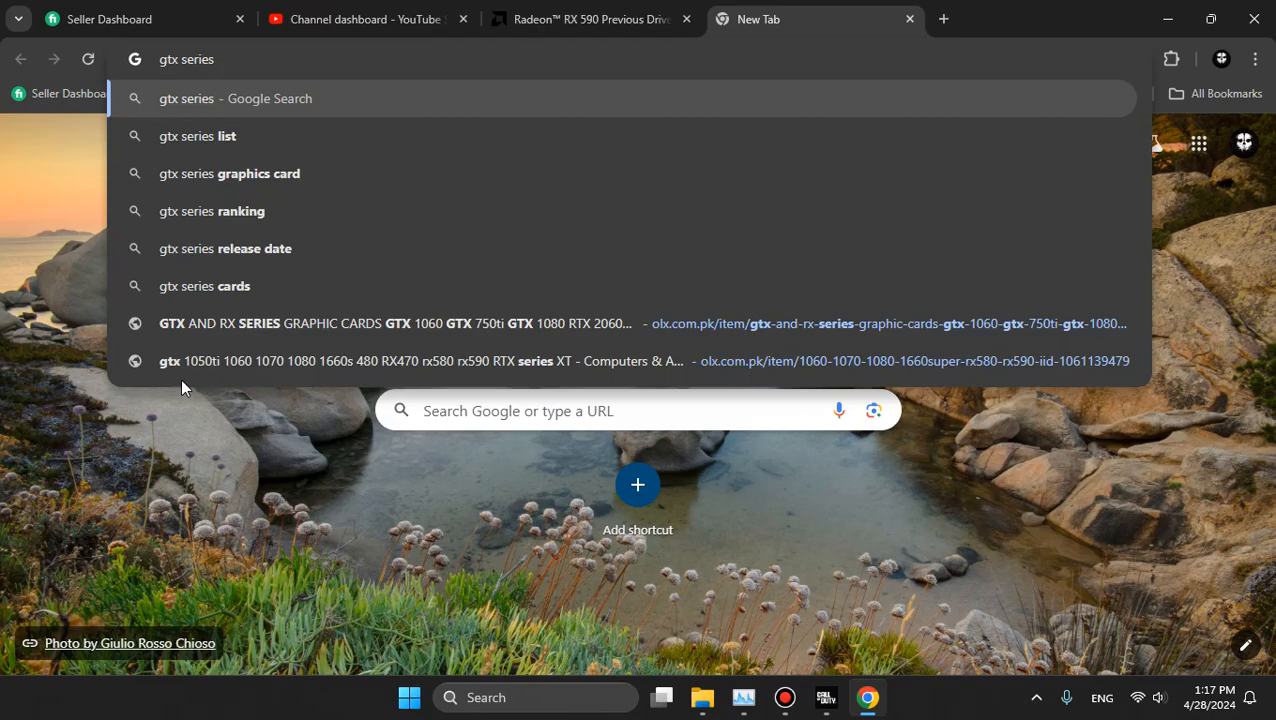
pyautogui.write('1660')
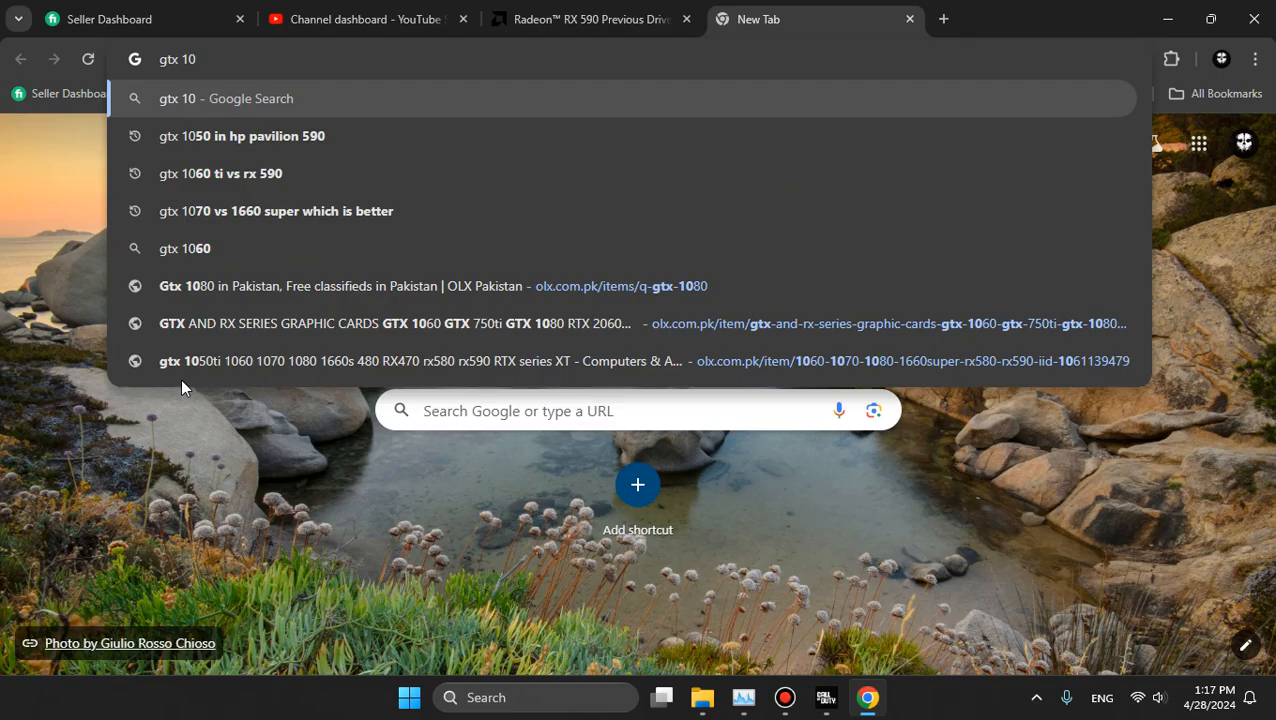
pyautogui.write('50')
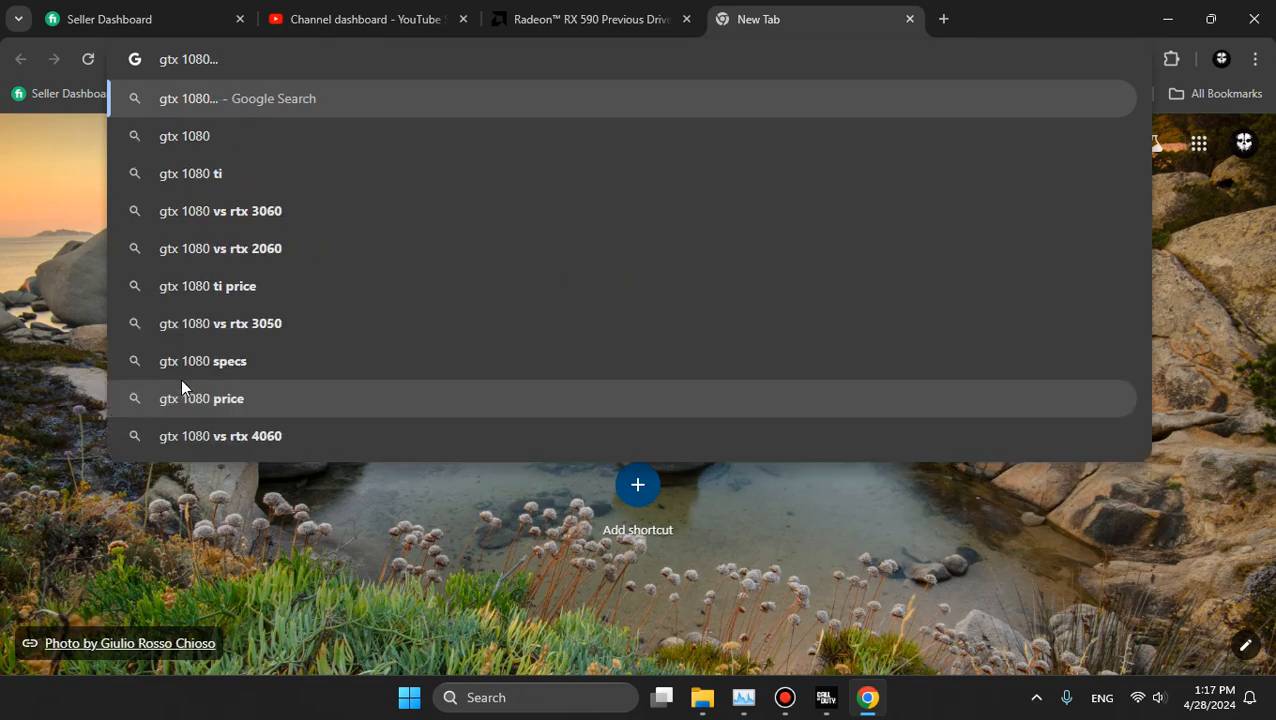
pyautogui.write('546.1')
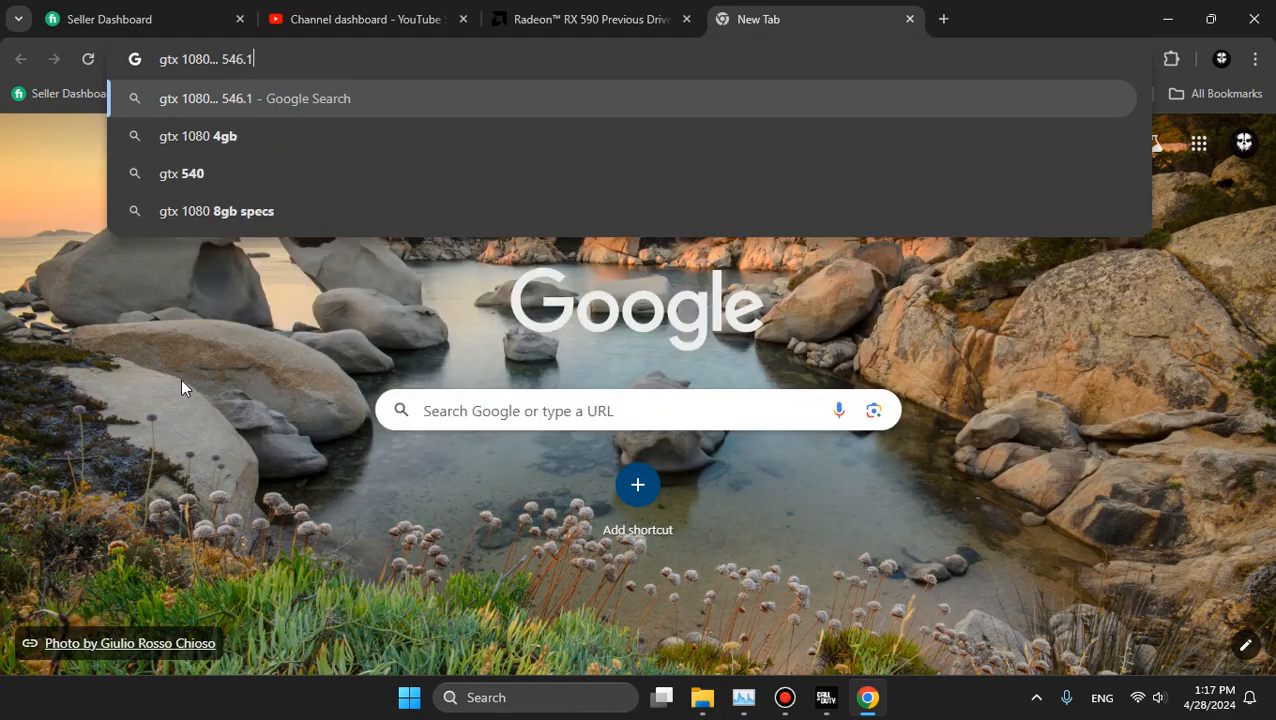
pyautogui.write('2')
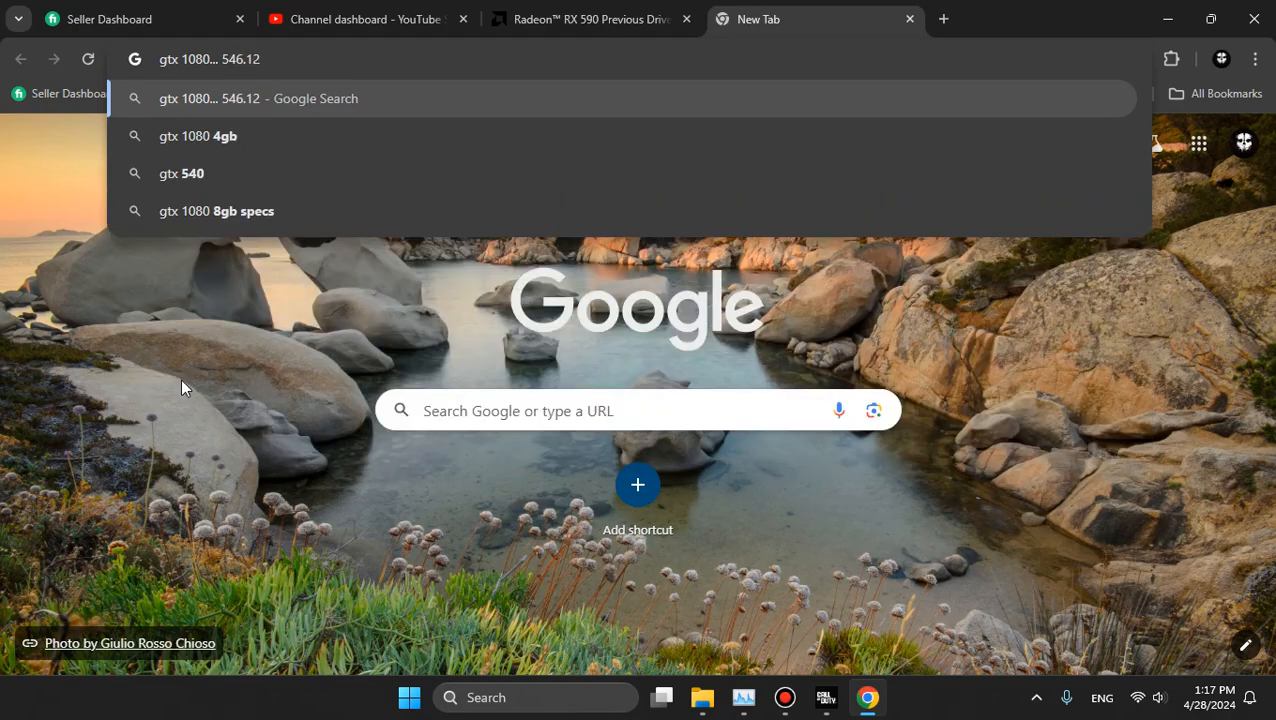
pyautogui.press('BackSpace')
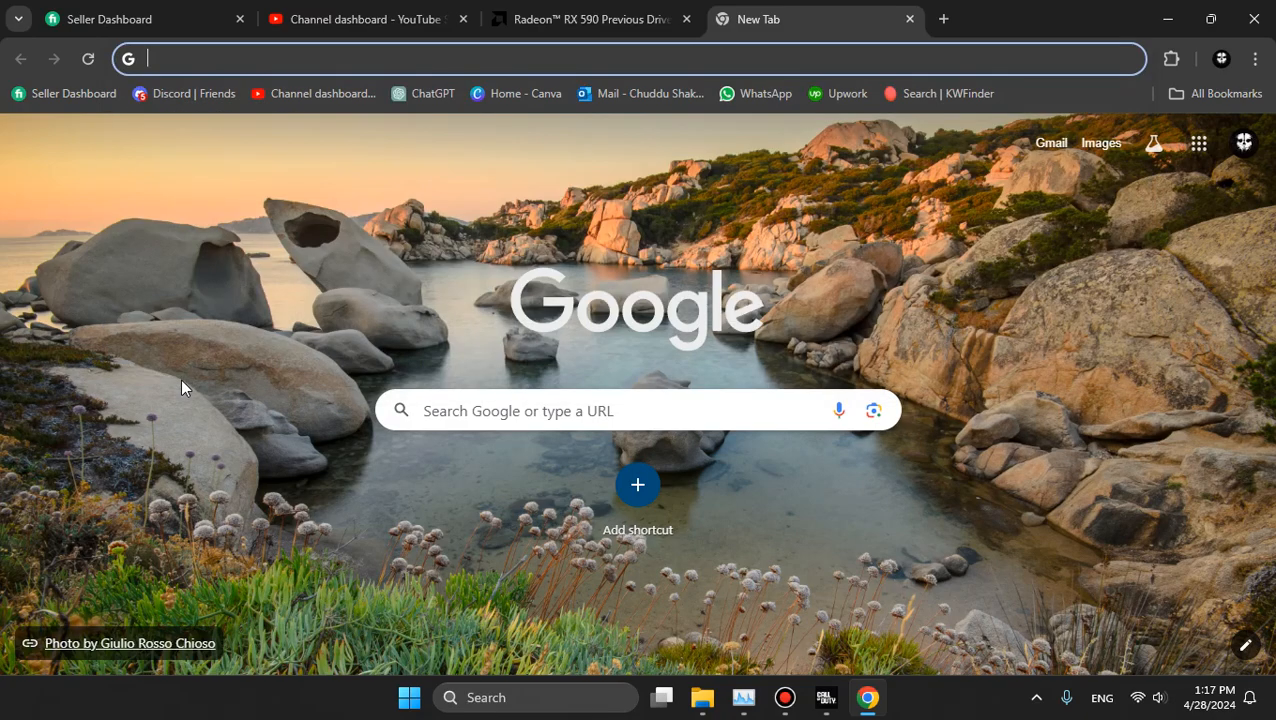
pyautogui.moveTo(735, 603)
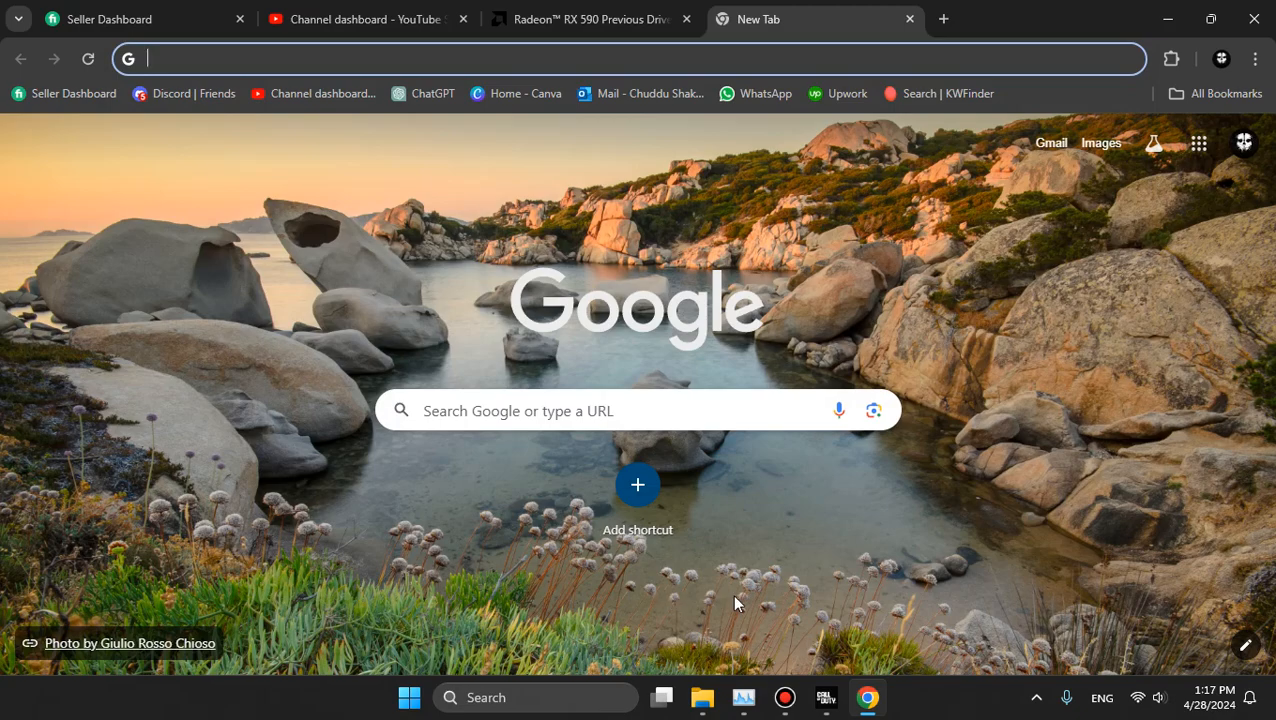
pyautogui.click(701, 697)
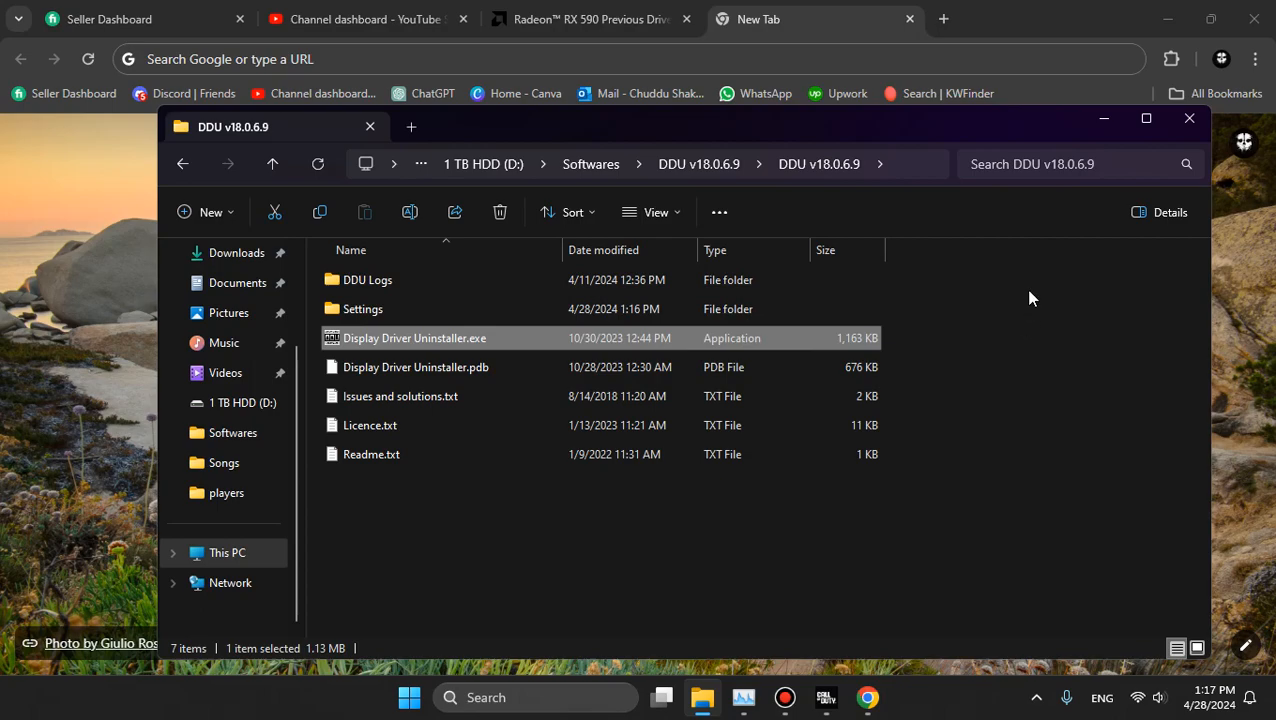
pyautogui.moveTo(1050, 242)
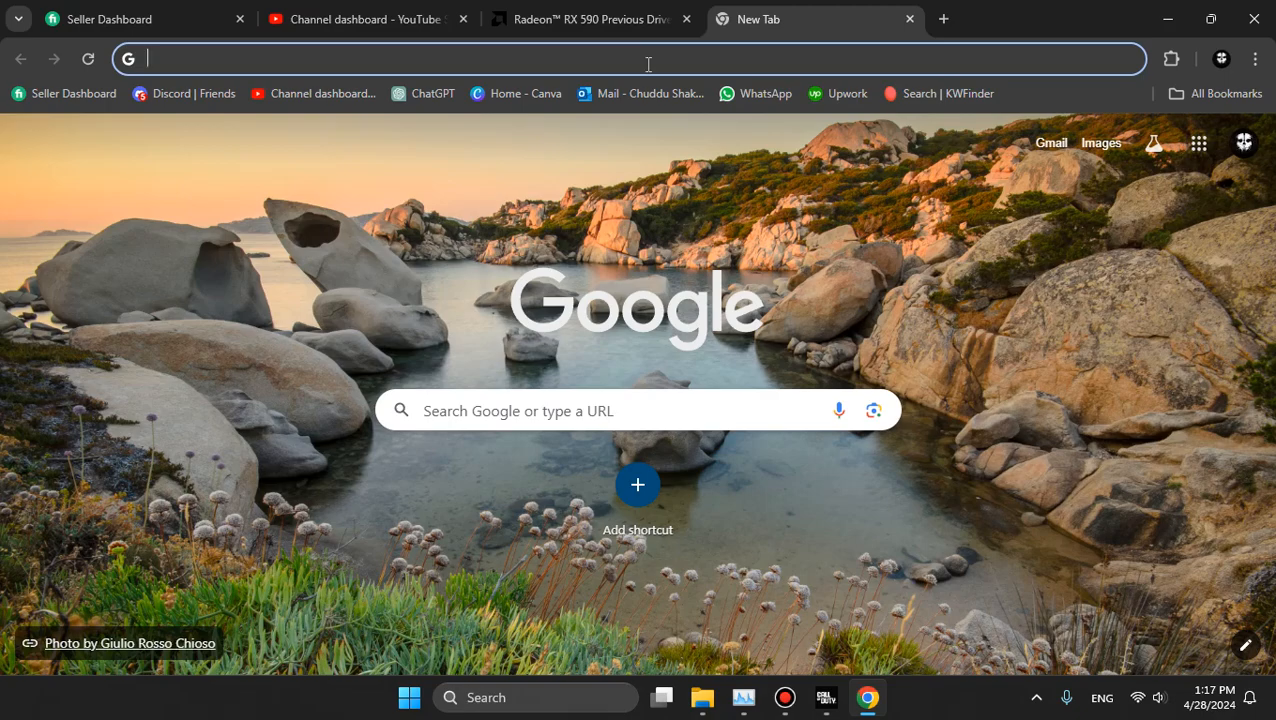
# Step: Search Google for 'gtx 1060 546.11 driver'
pyautogui.write('gtx 1060')
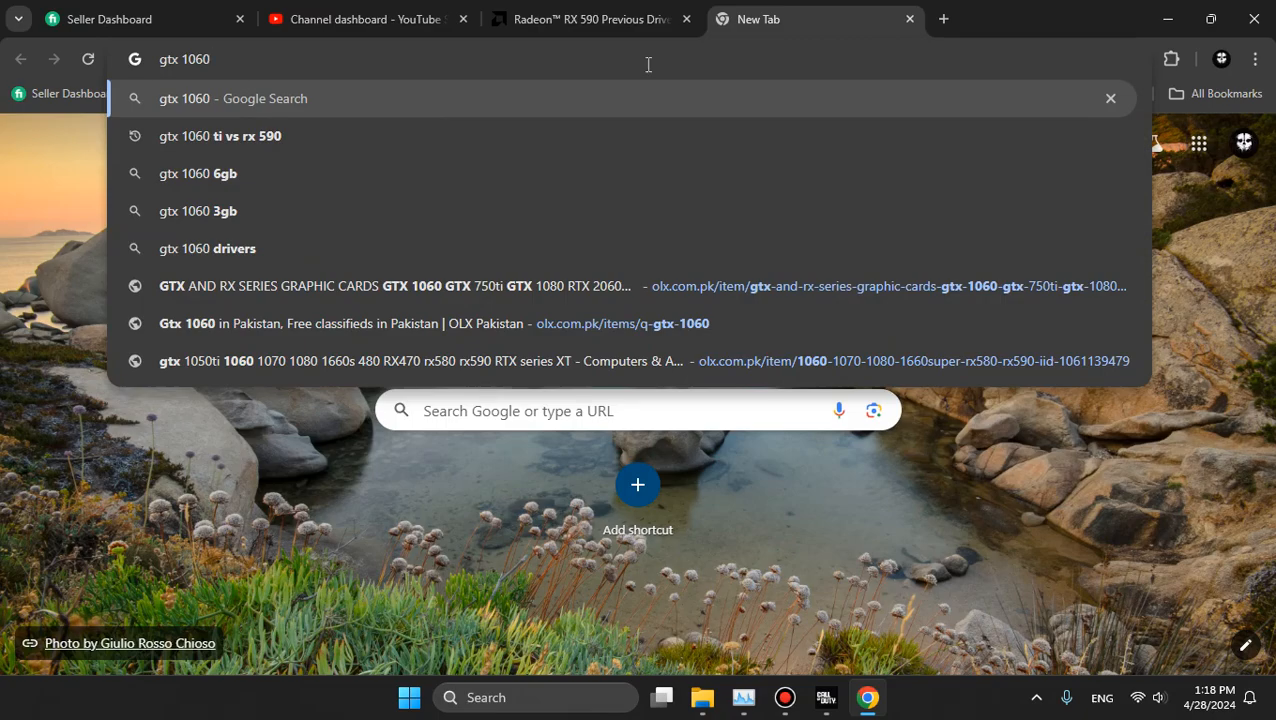
pyautogui.write('546.')
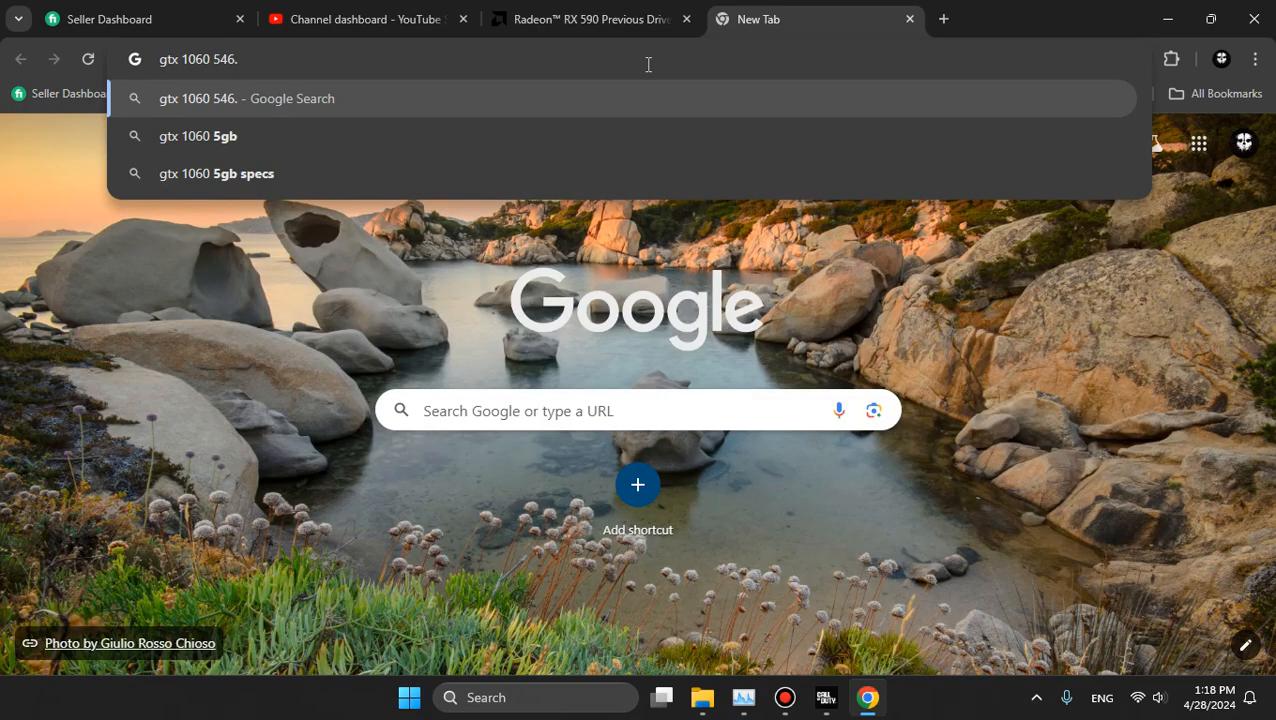
pyautogui.write('11 de')
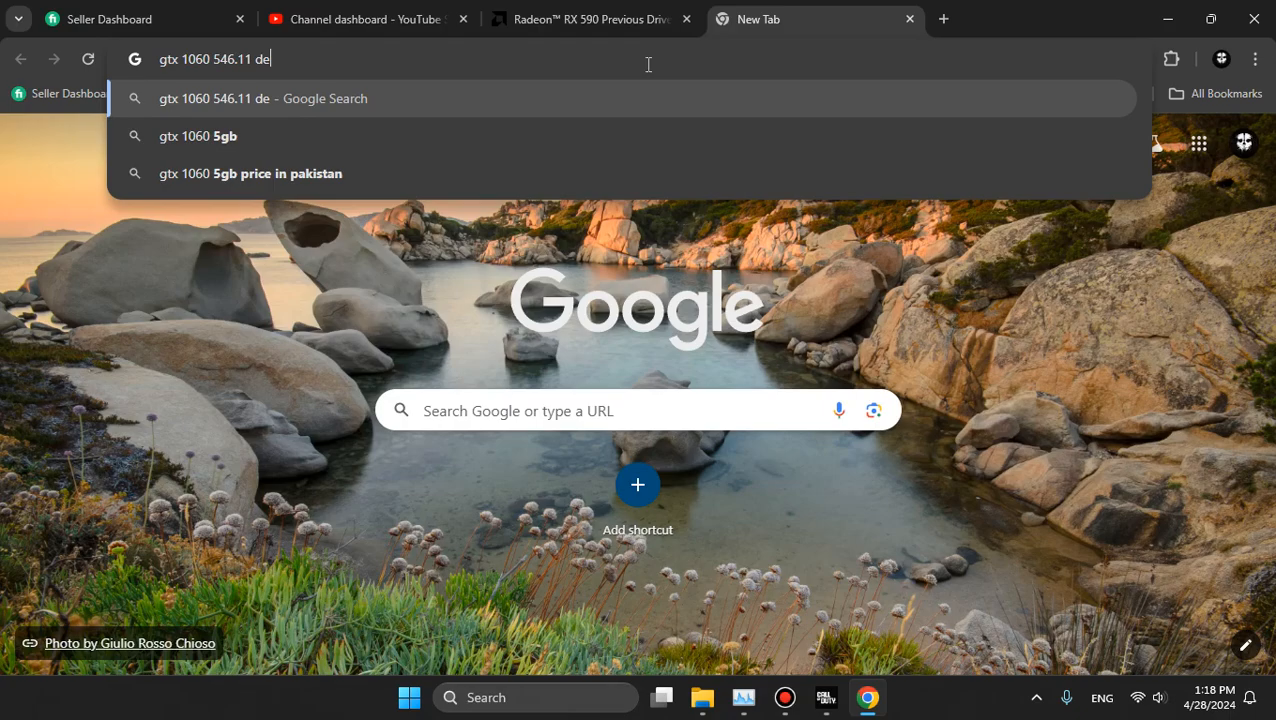
pyautogui.write('rv')
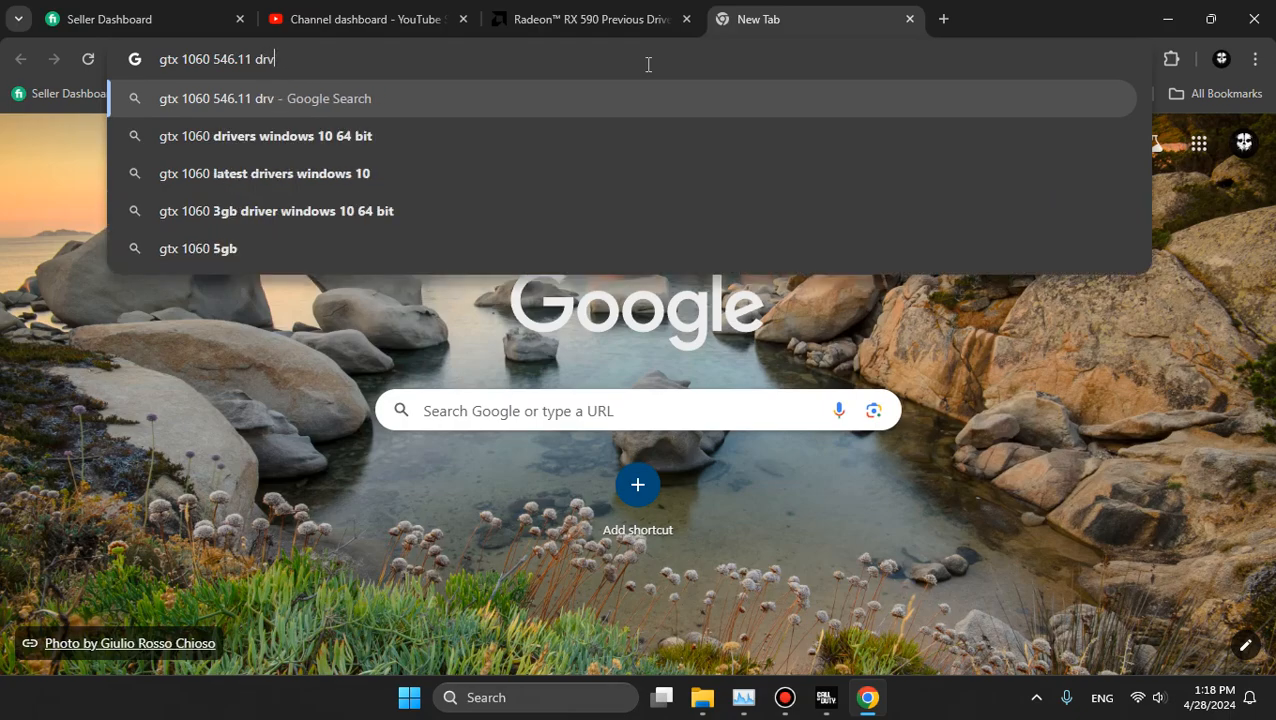
pyautogui.write('iver')
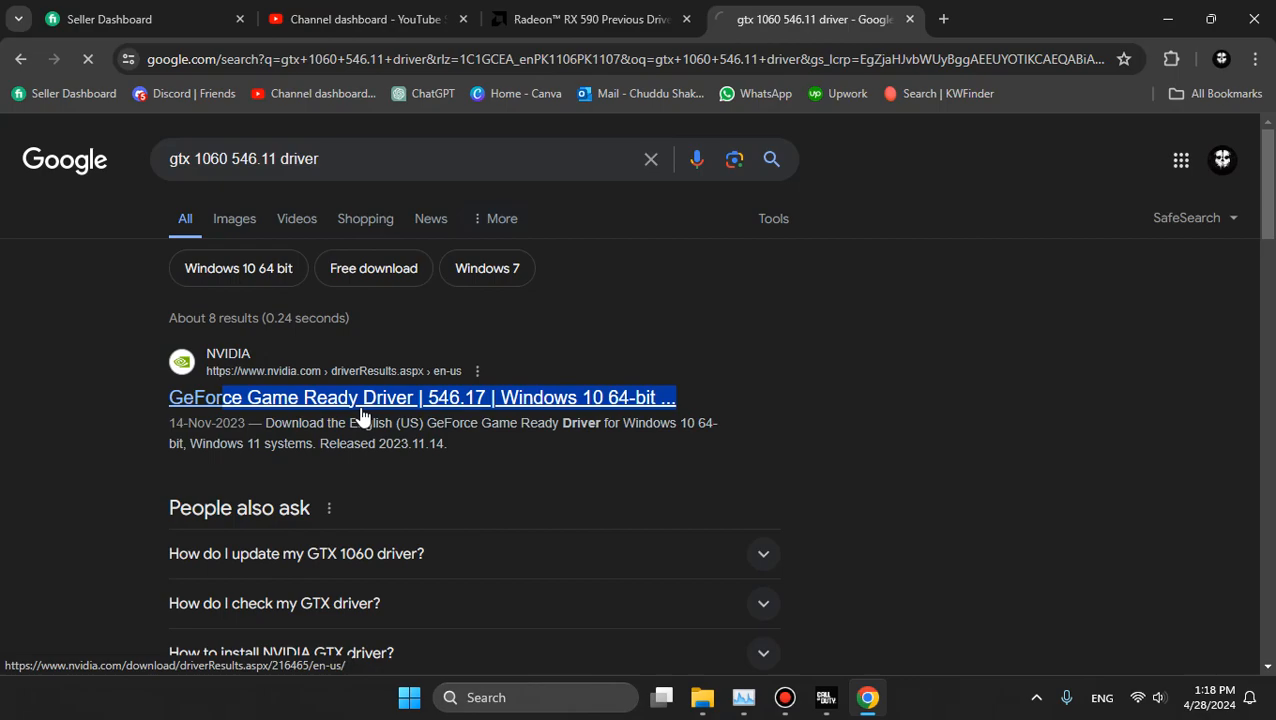
# Step: Open the NVIDIA 'GeForce Game Ready Driver | 546.17' search result
pyautogui.click(421, 397)
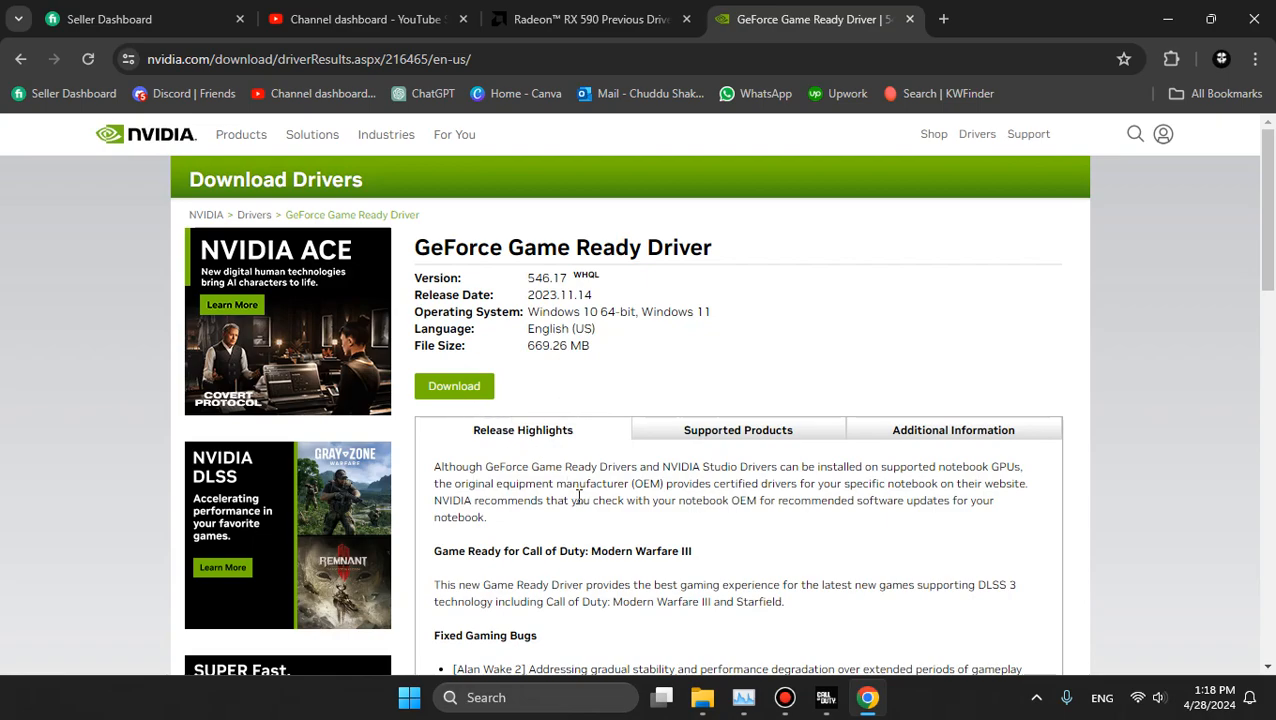
pyautogui.moveTo(578, 500)
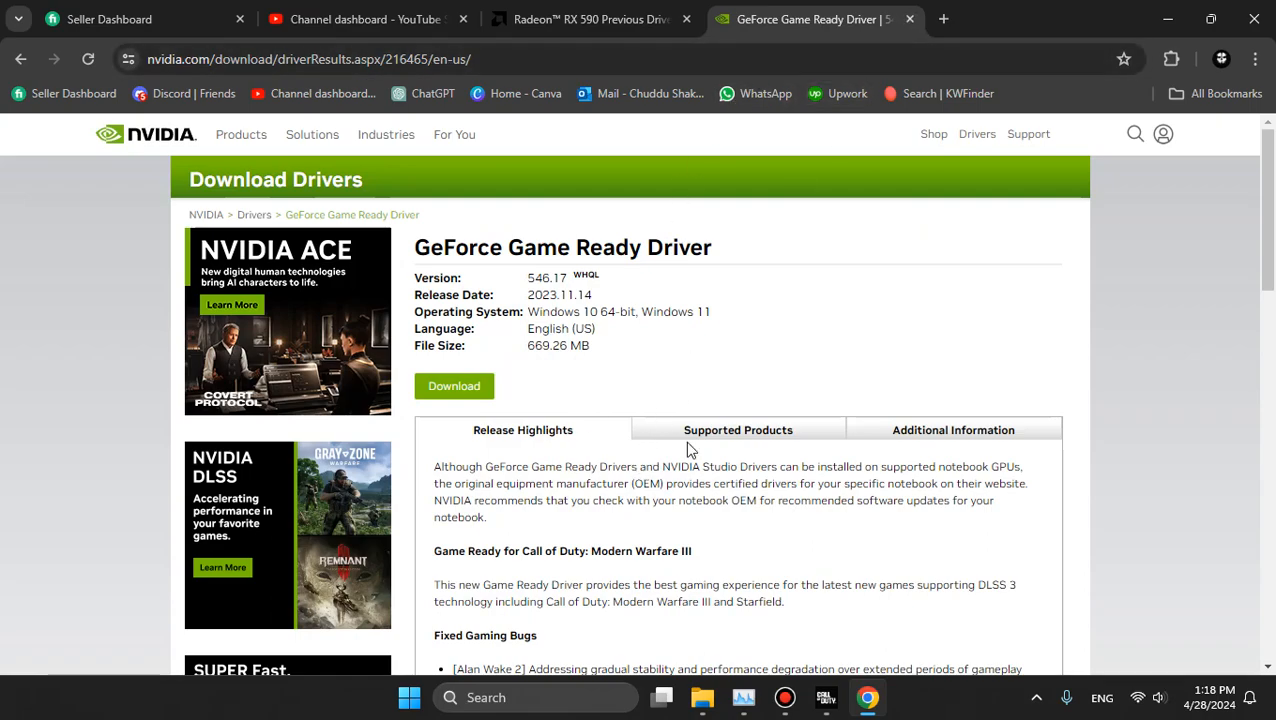
# Step: Show the 546.17 driver's Supported Products list and scroll through the GeForce notebook series
pyautogui.click(738, 430)
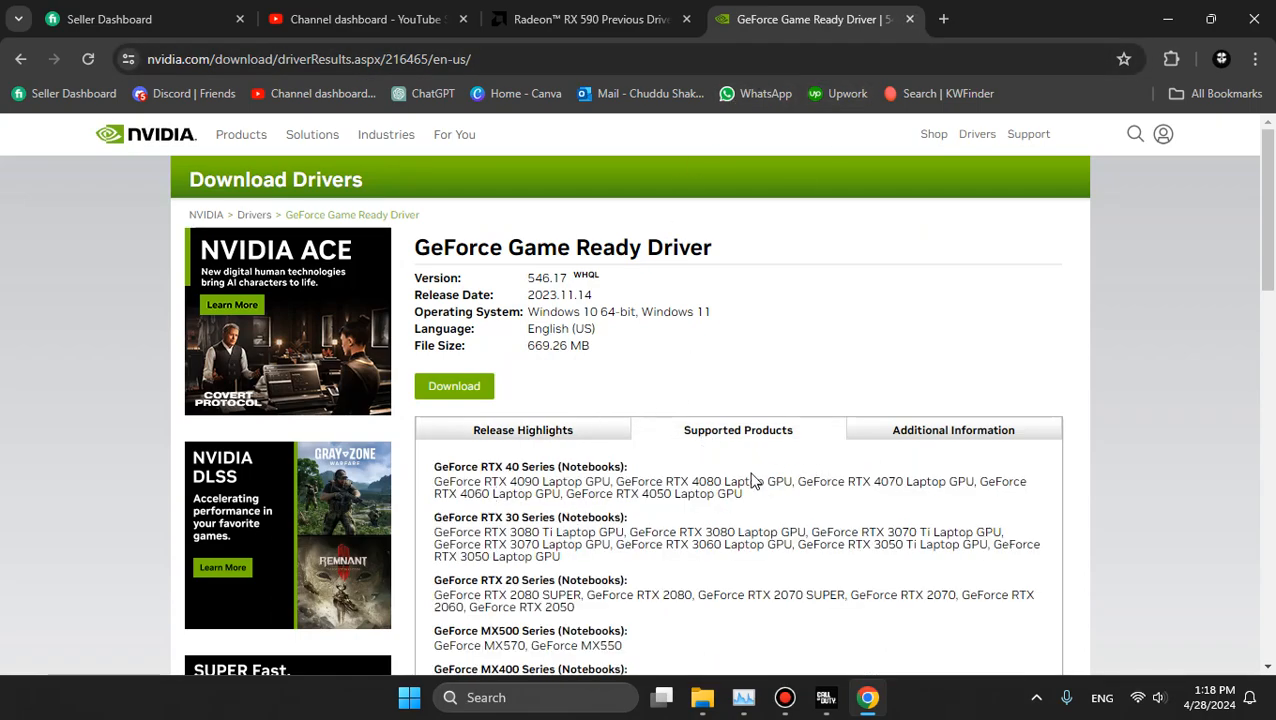
pyautogui.scroll(-3)
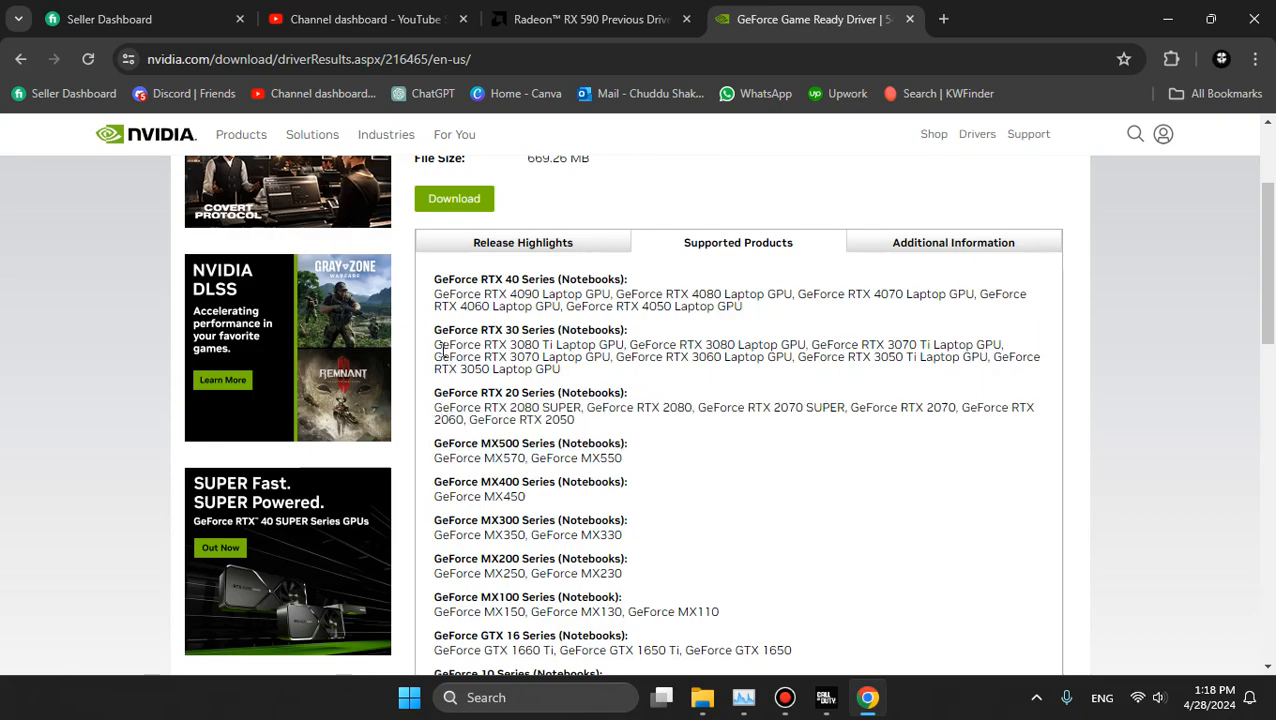
pyautogui.moveTo(698, 573)
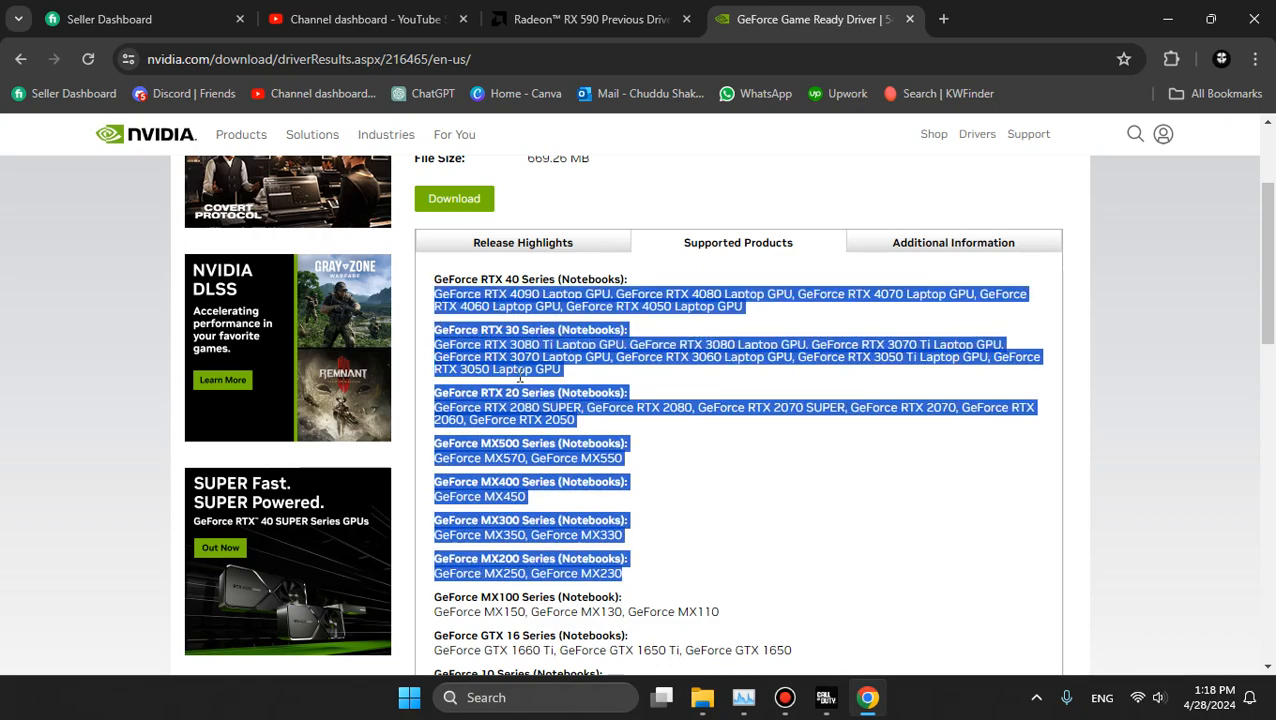
pyautogui.scroll(3)
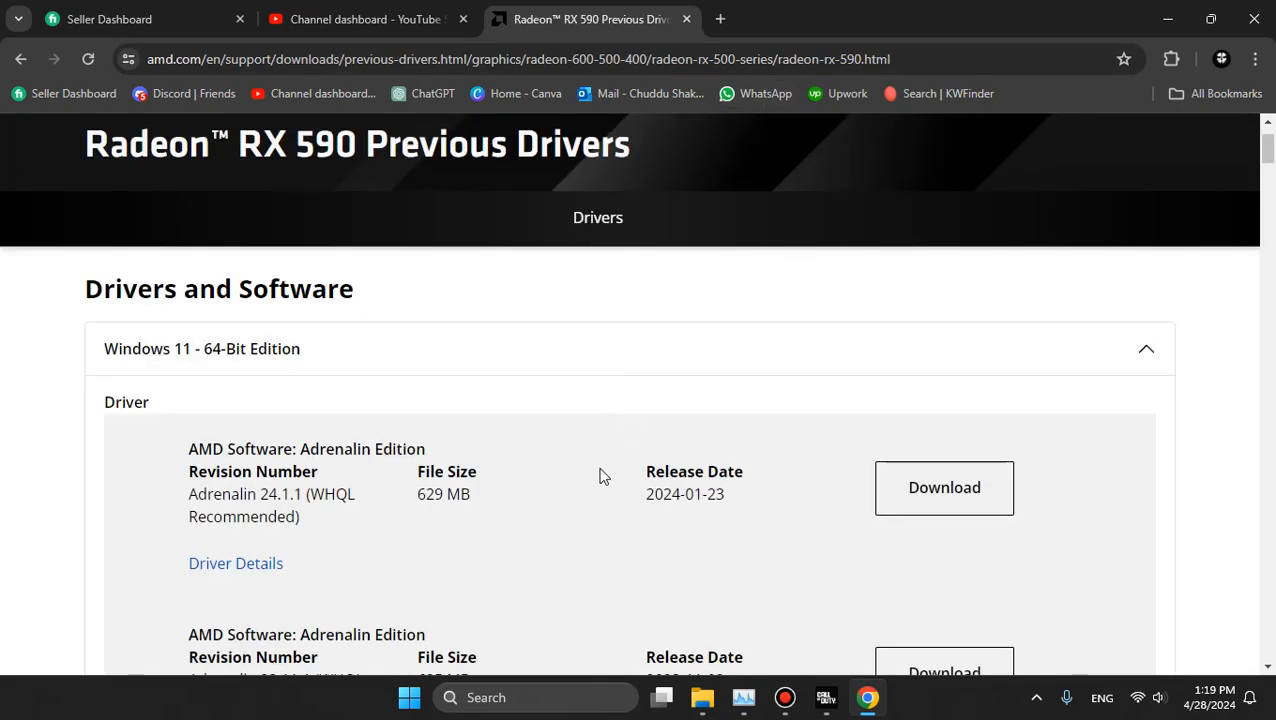
pyautogui.moveTo(595, 474)
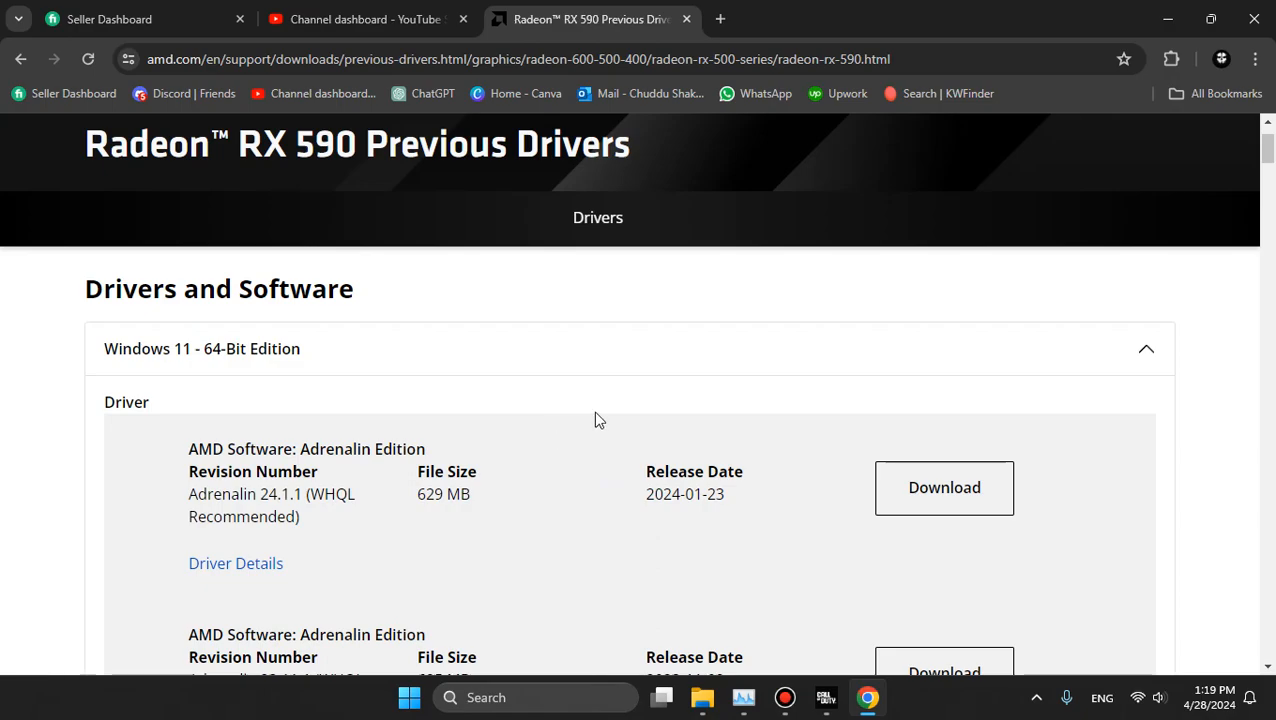
pyautogui.moveTo(590, 393)
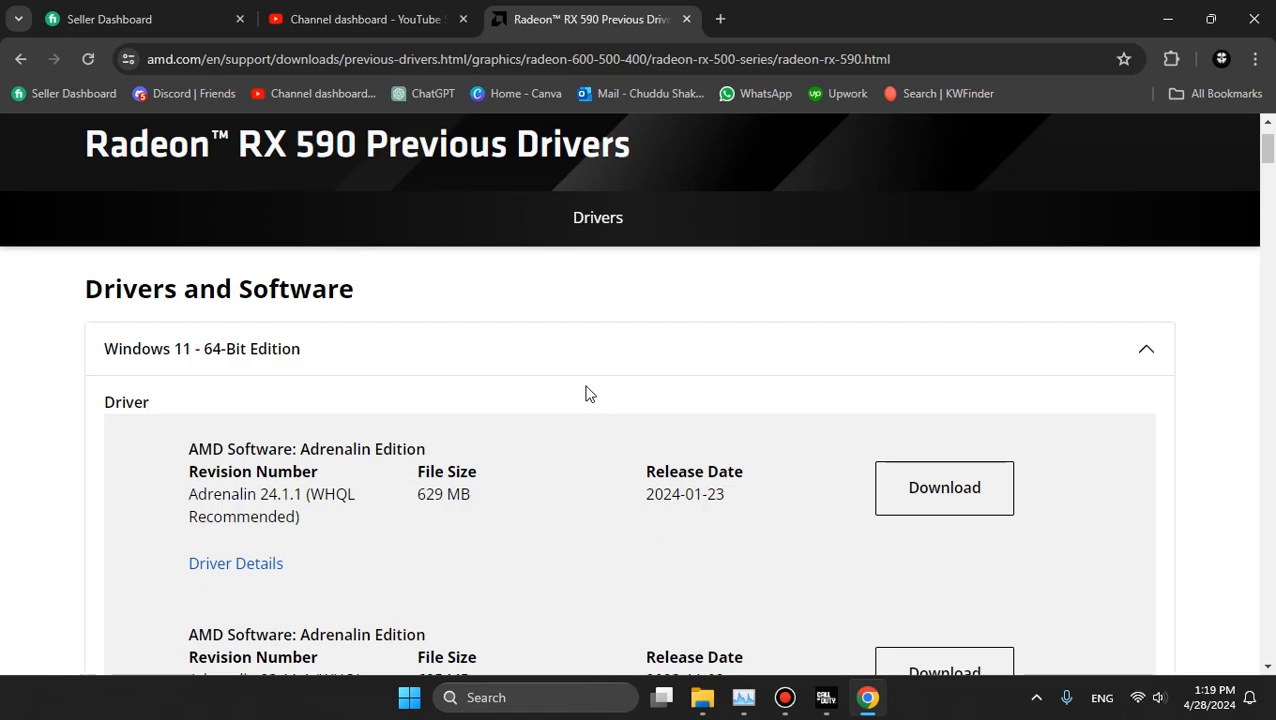
pyautogui.moveTo(608, 386)
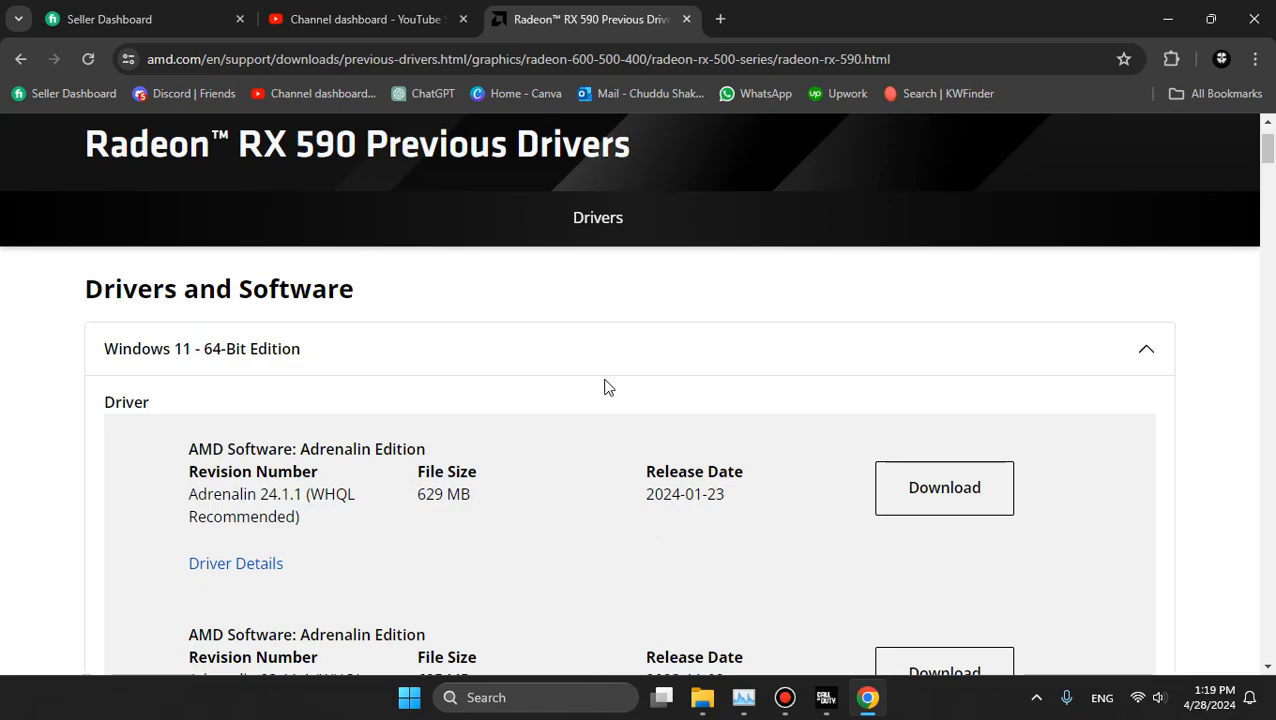
pyautogui.moveTo(713, 43)
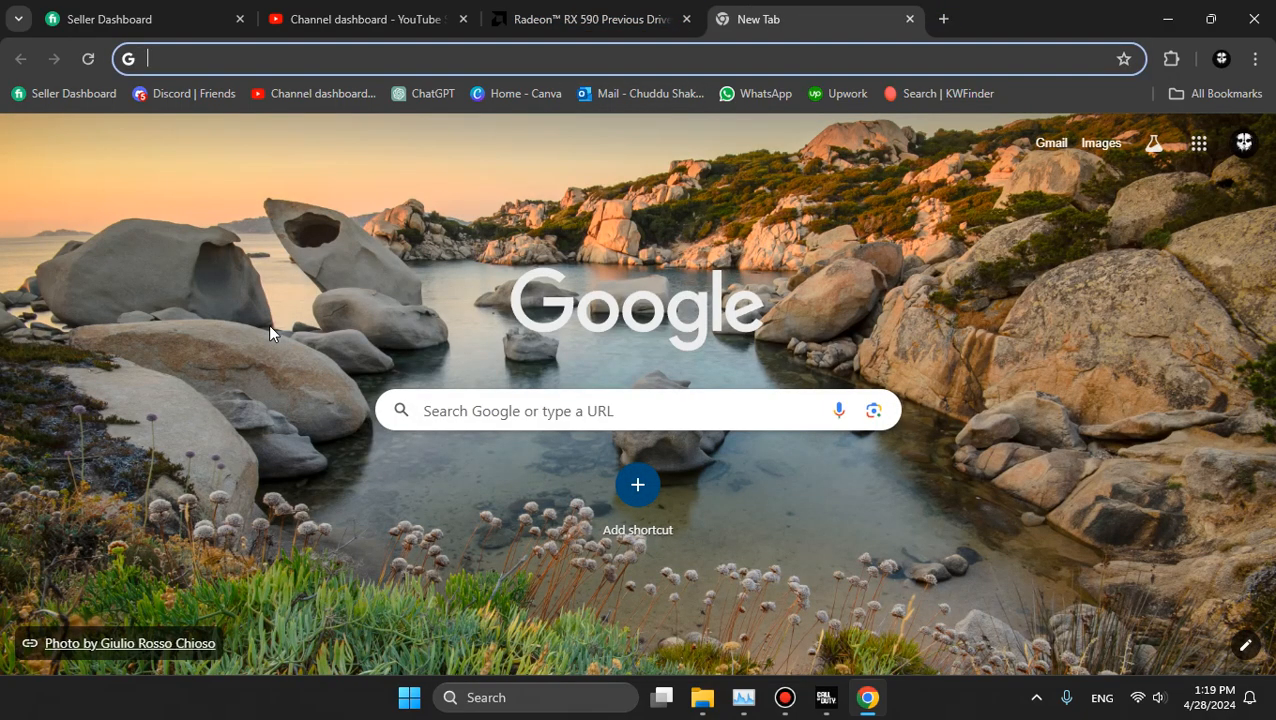
pyautogui.moveTo(481, 690)
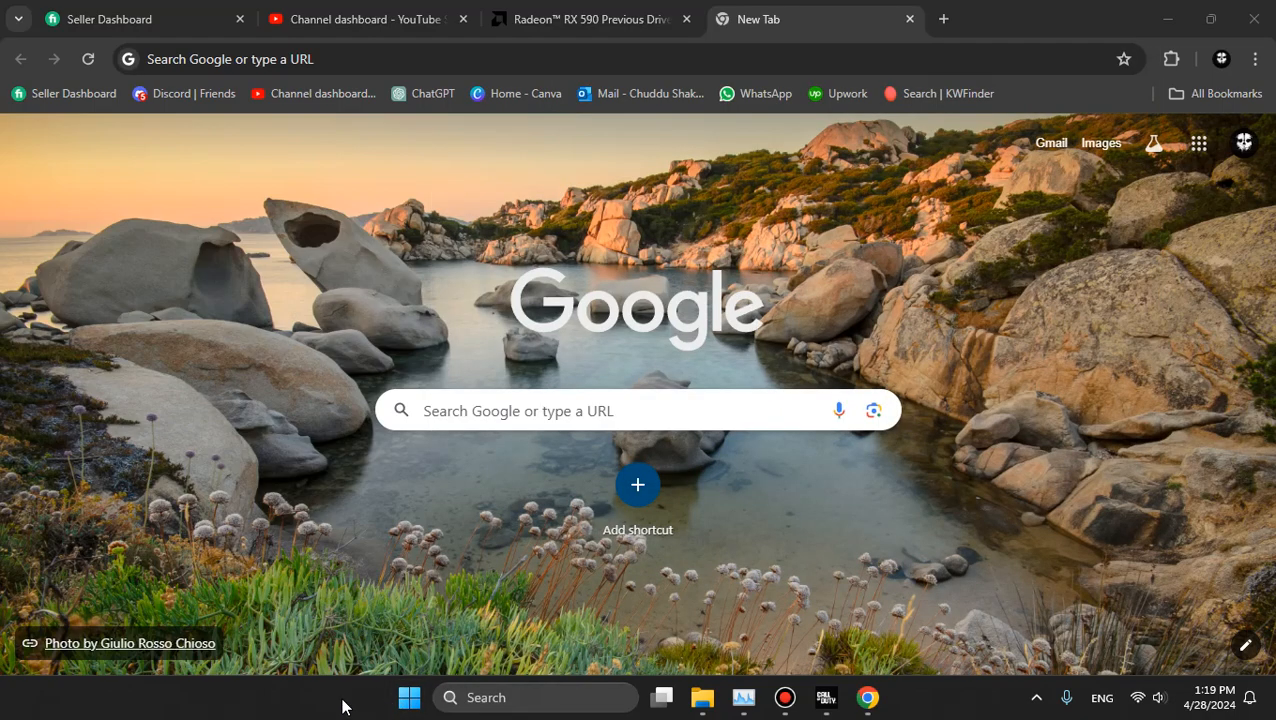
pyautogui.moveTo(350, 403)
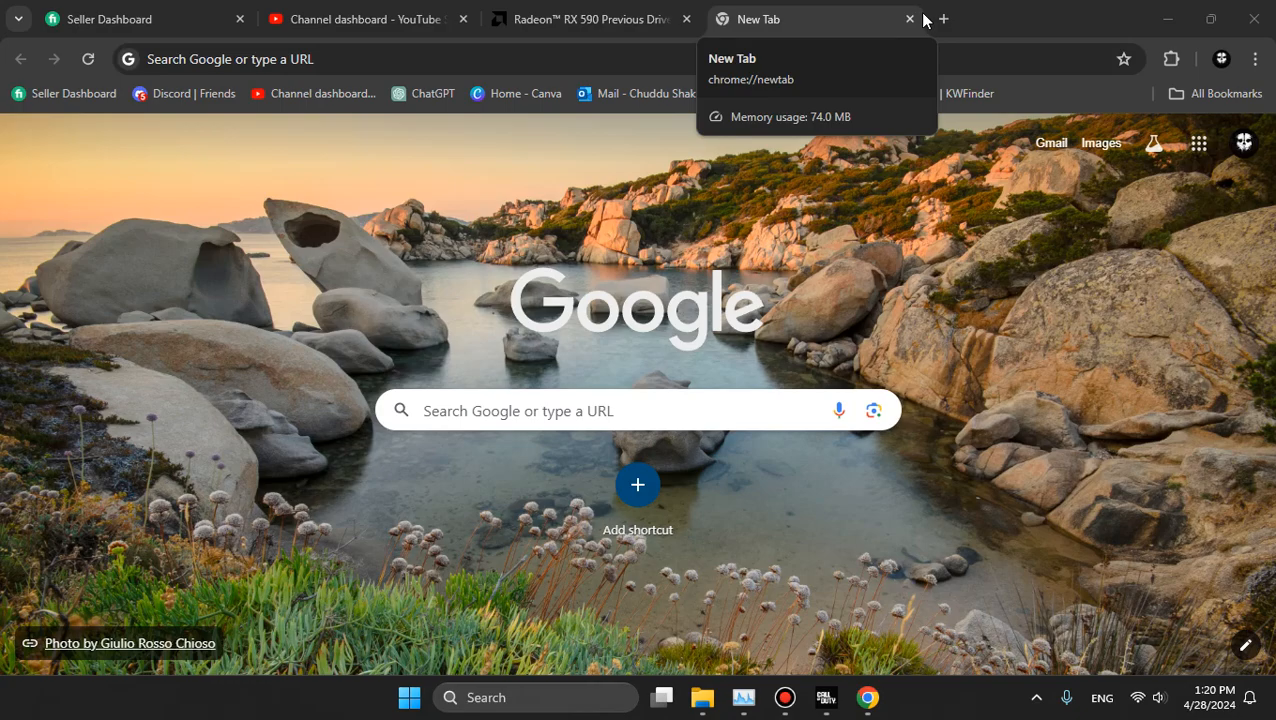
pyautogui.moveTo(825, 582)
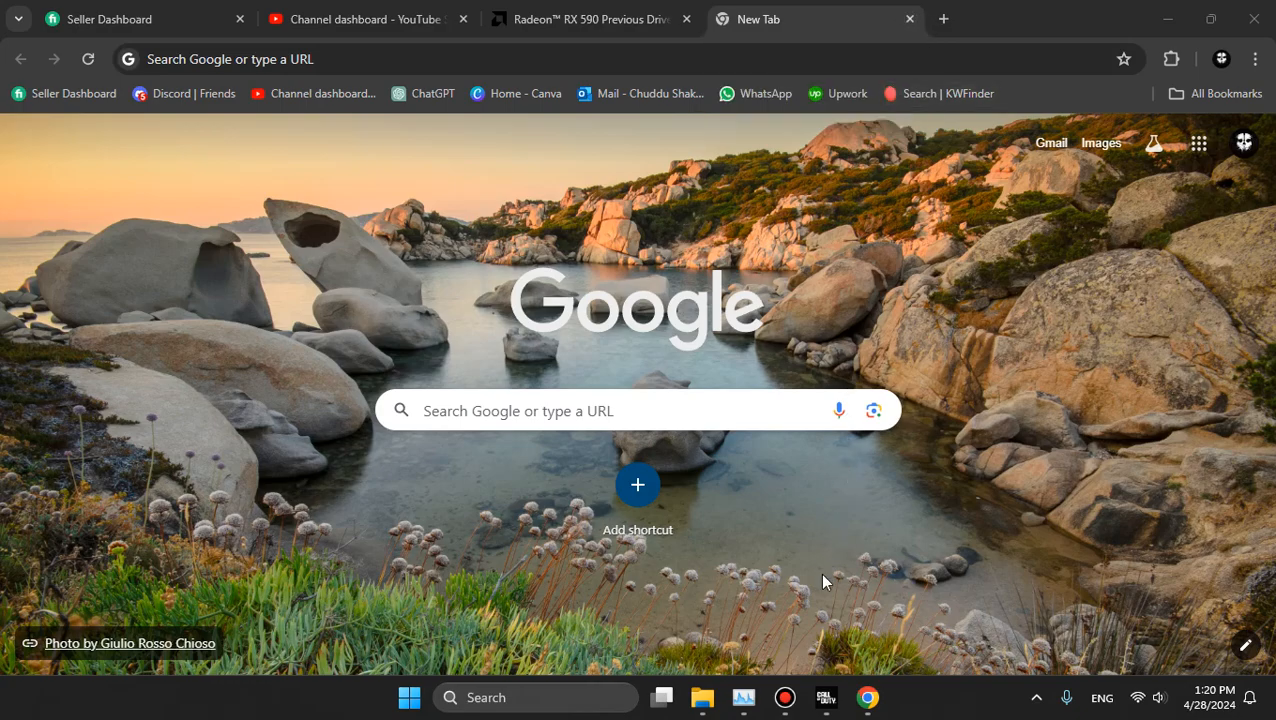
# Step: Bring the Bandicam recorder window to the front from the taskbar
pyautogui.click(784, 697)
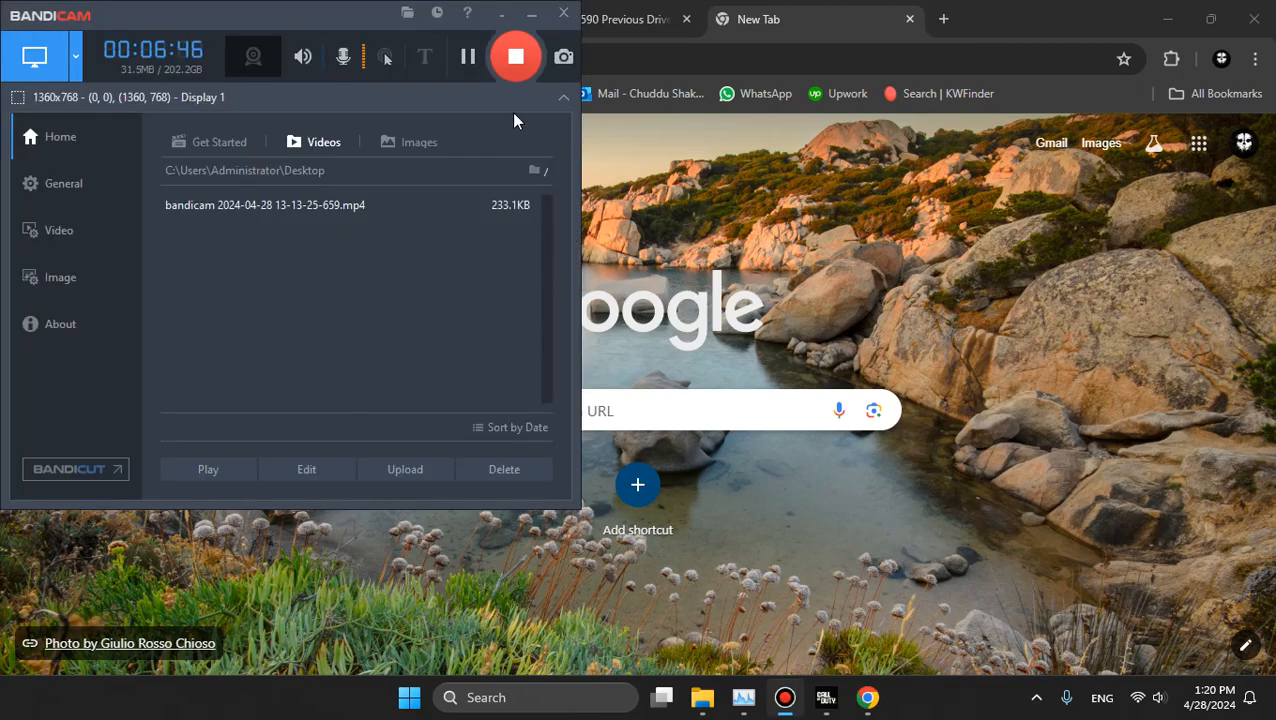